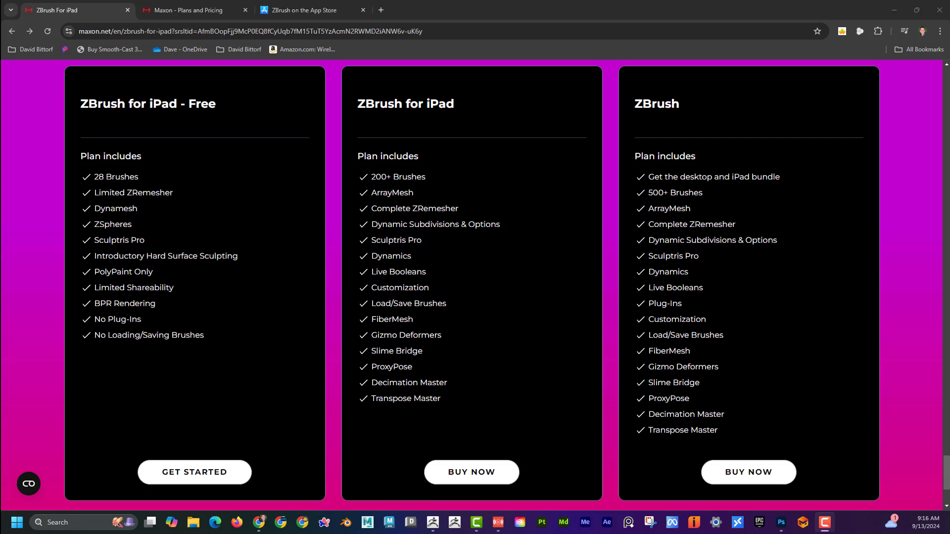
mouse_move(83, 58)
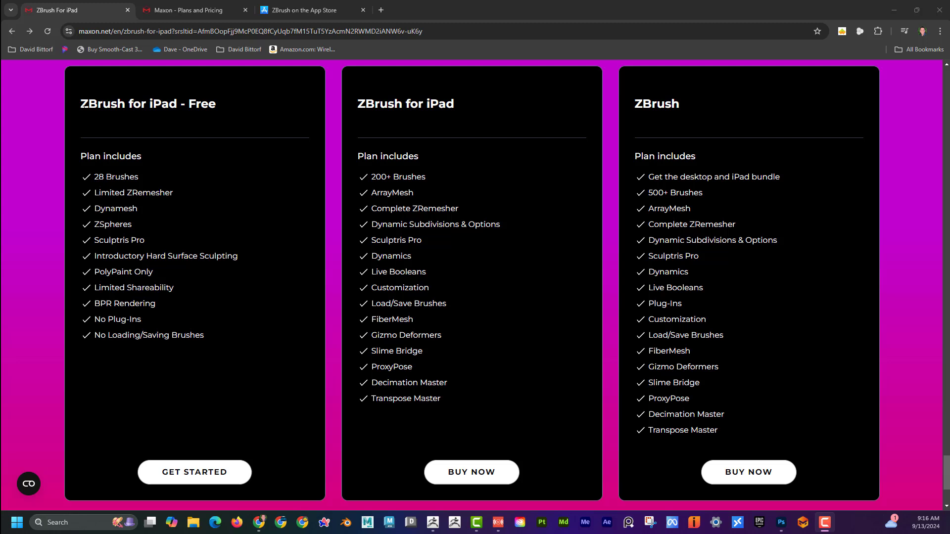
- Select the word 'Free' in the 'ZBrush for iPad - Free' card title
double_click(195, 104)
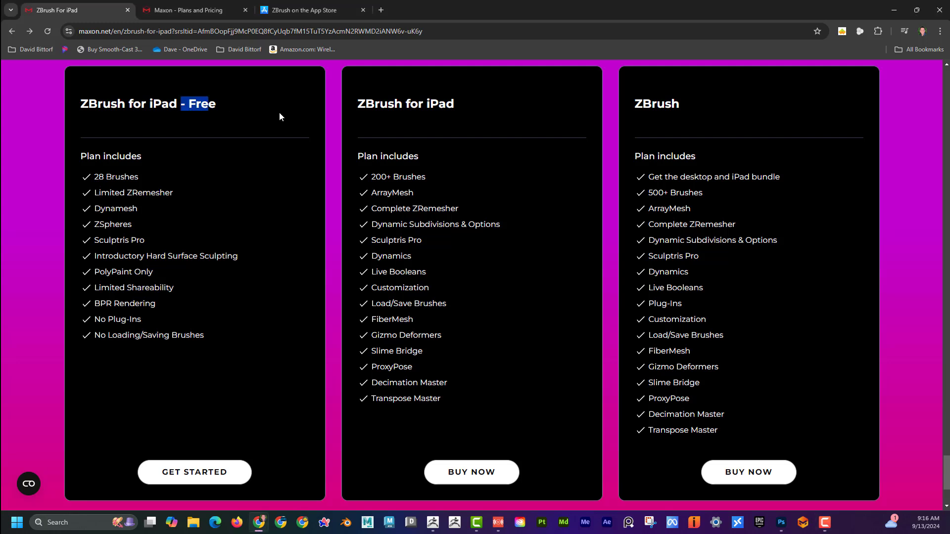
double_click(406, 104)
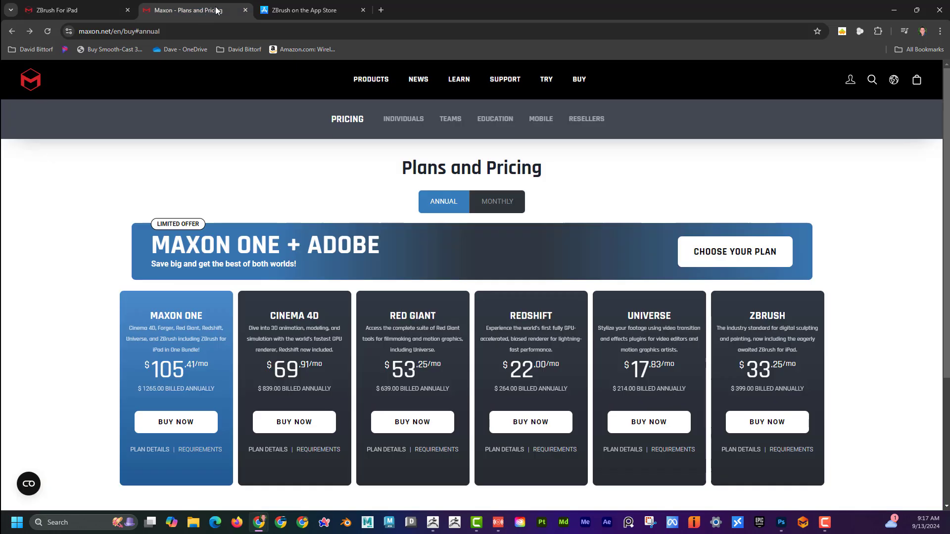
mouse_move(249, 221)
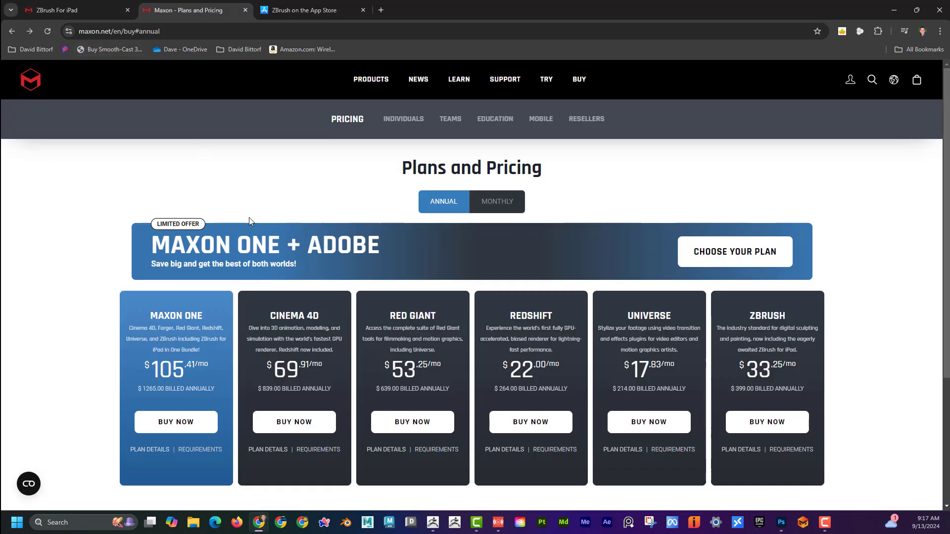
mouse_move(310, 130)
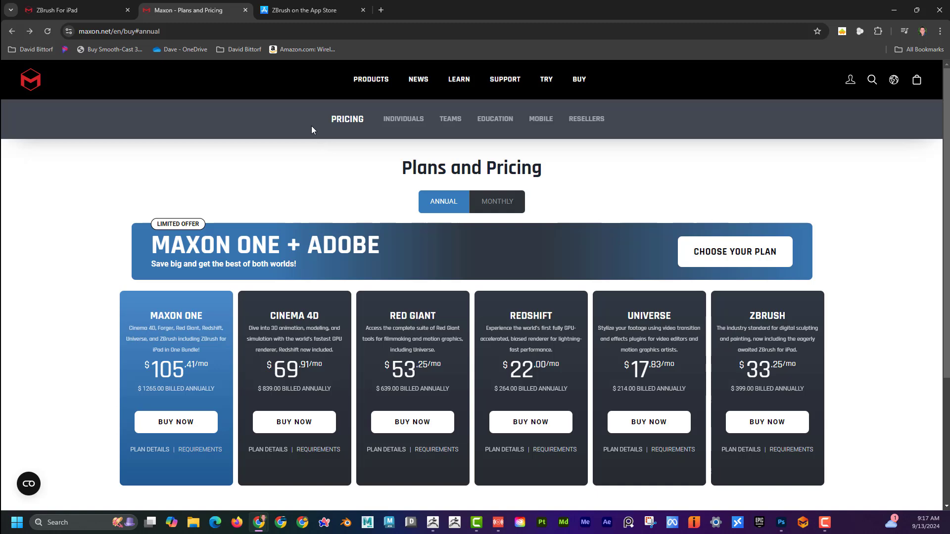
mouse_move(400, 178)
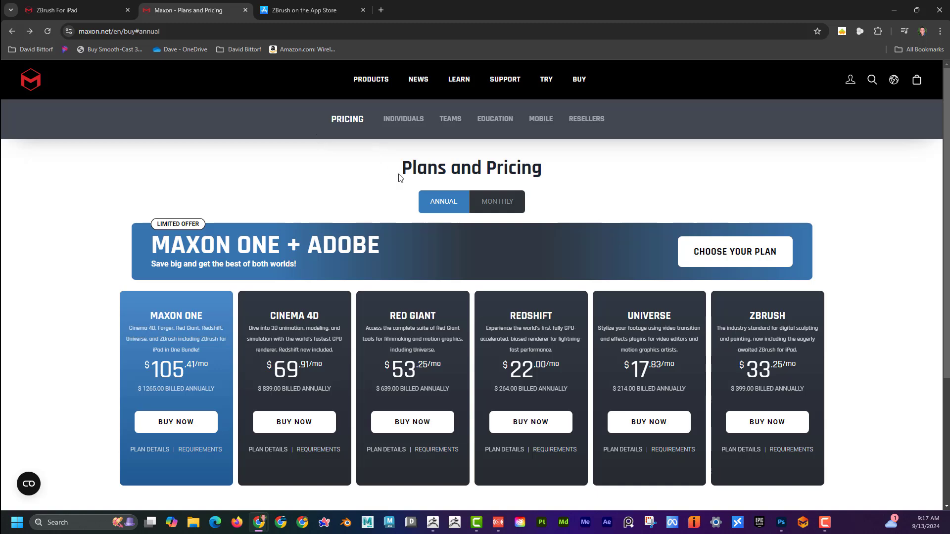
mouse_move(748, 374)
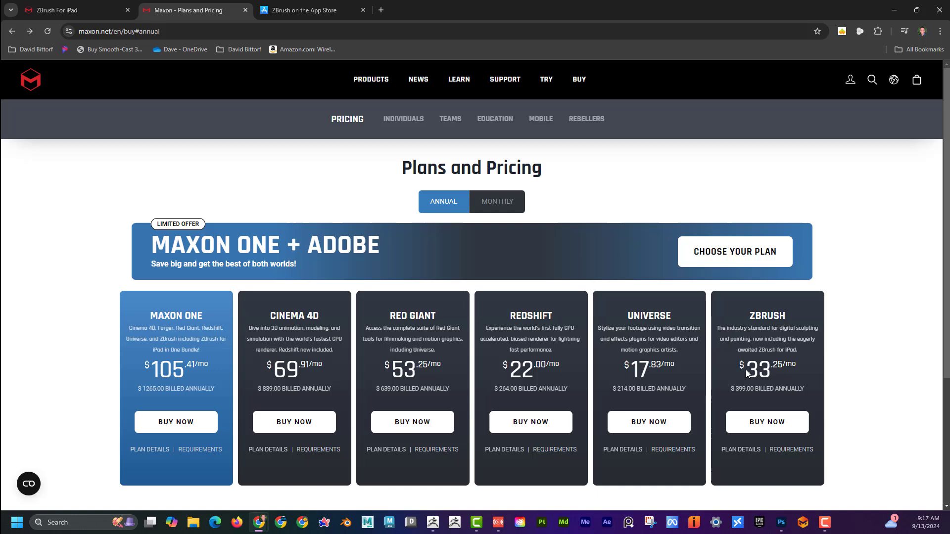
mouse_move(777, 382)
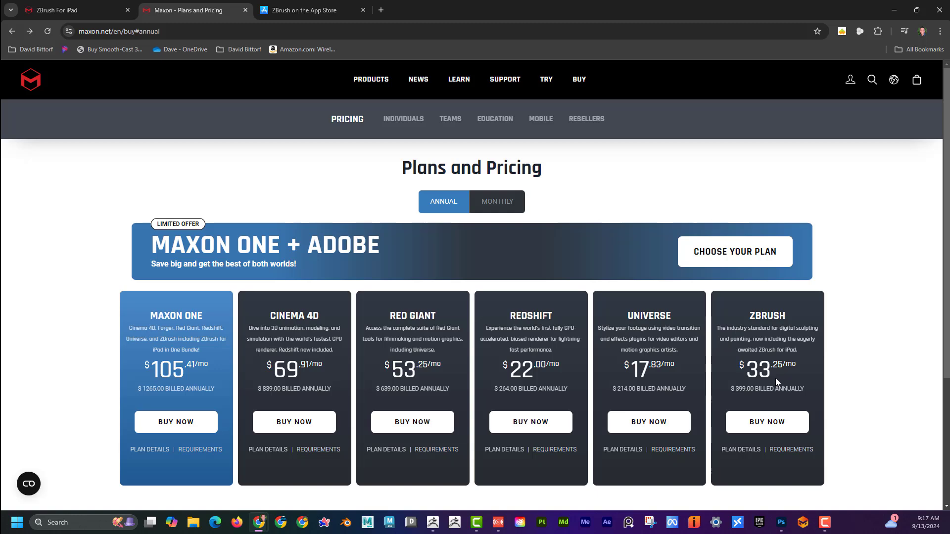
mouse_move(501, 280)
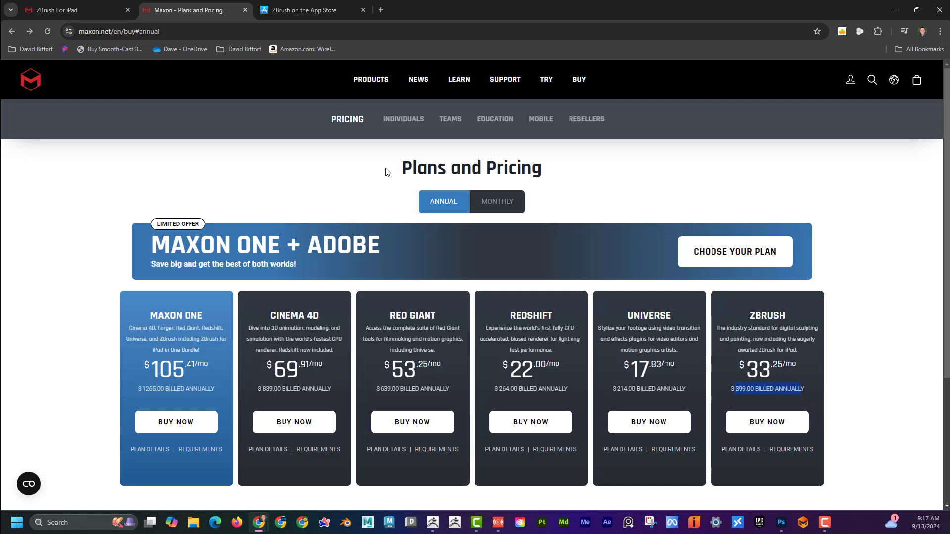
- View ZBrush's monthly price, then return to annual pricing at $399.00 billed annually
click(495, 201)
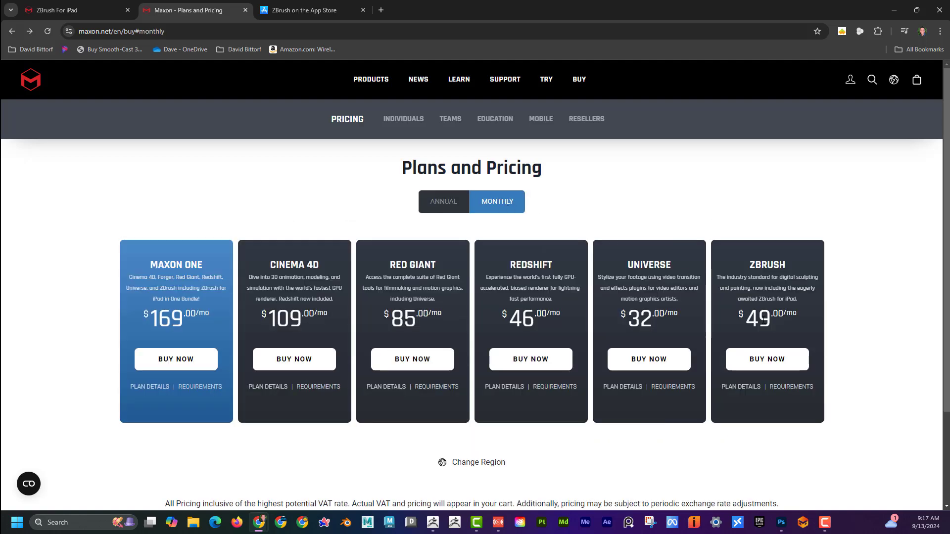
double_click(760, 319)
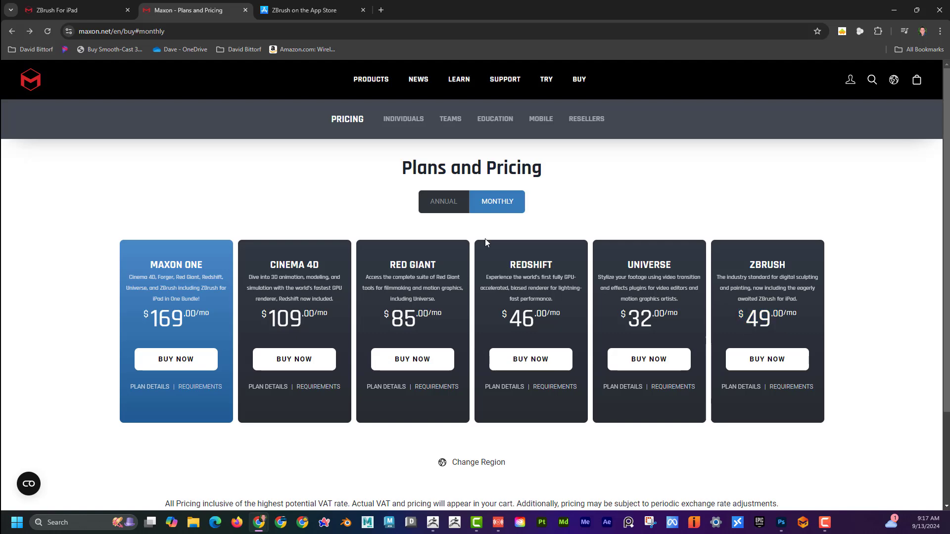
click(443, 202)
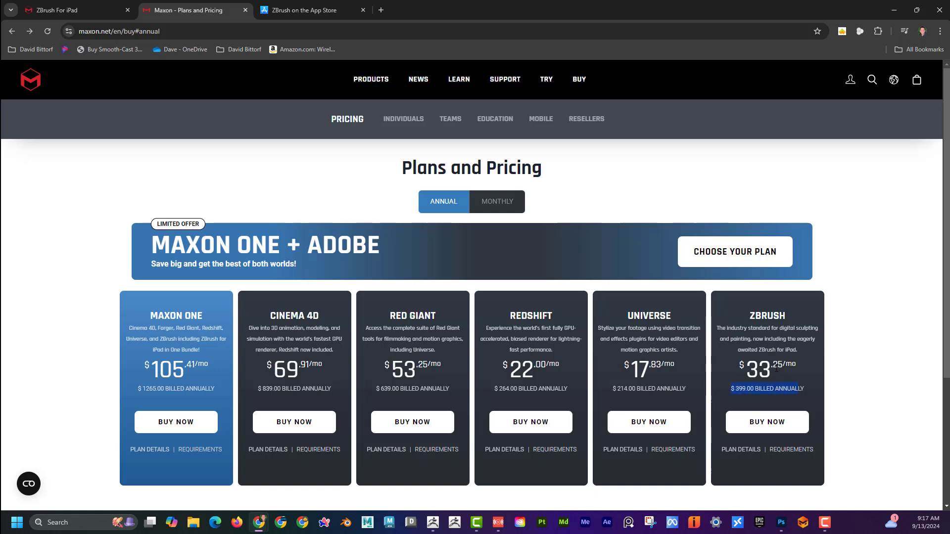
mouse_move(494, 119)
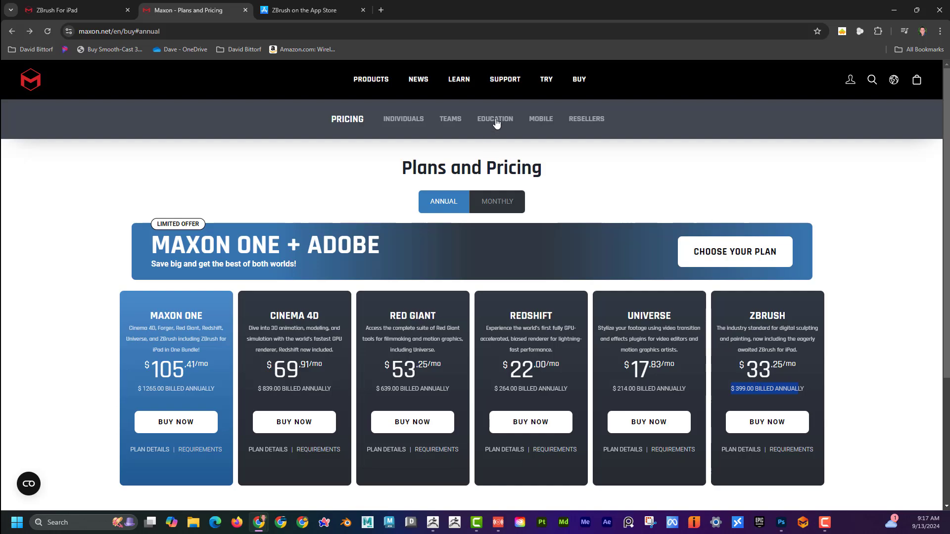
- From Education licensing, reach Maxon One Student pricing at $60 per year including ZBrush for iPad
click(495, 118)
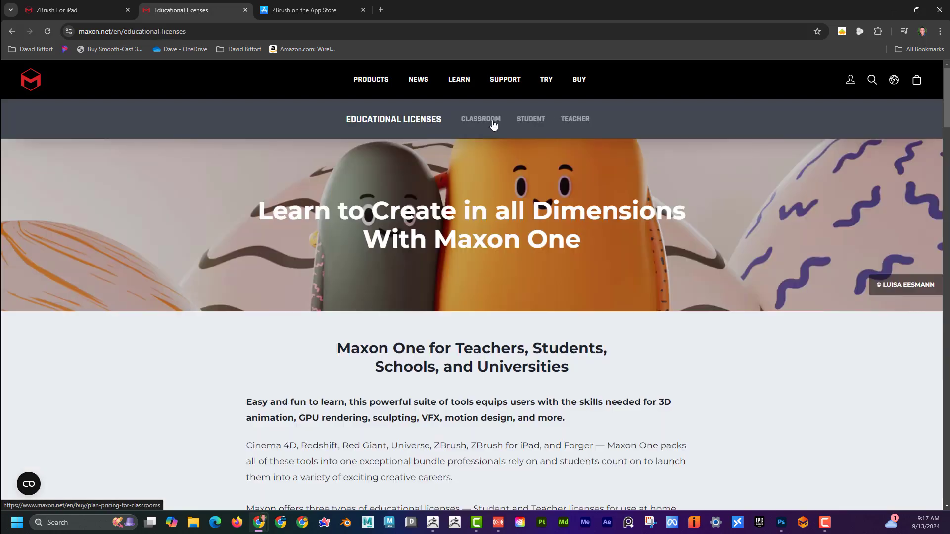
scroll(down, 3)
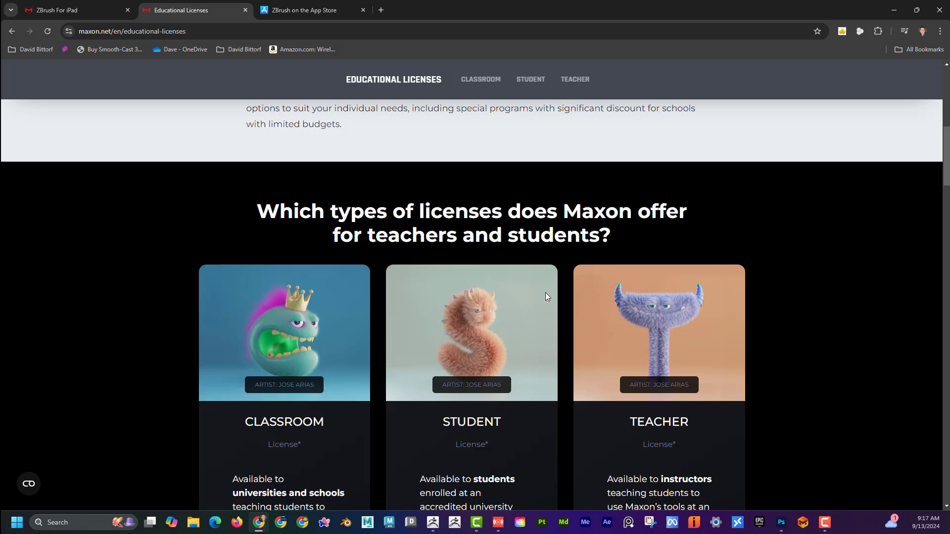
scroll(down, 3)
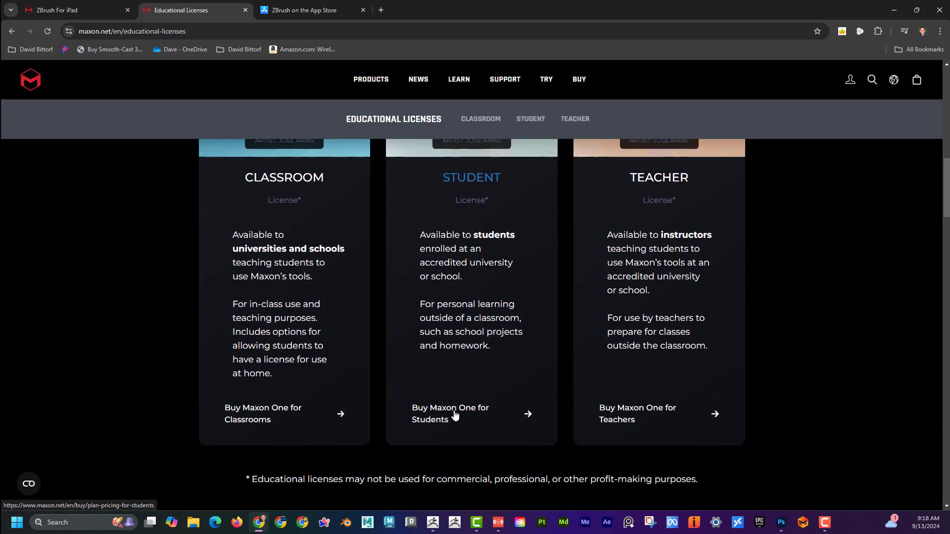
click(450, 420)
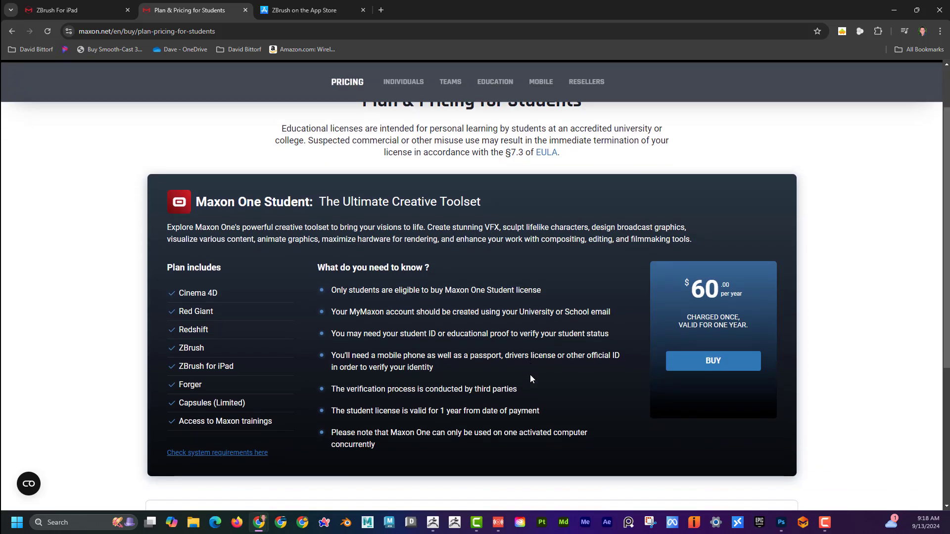
scroll(down, 3)
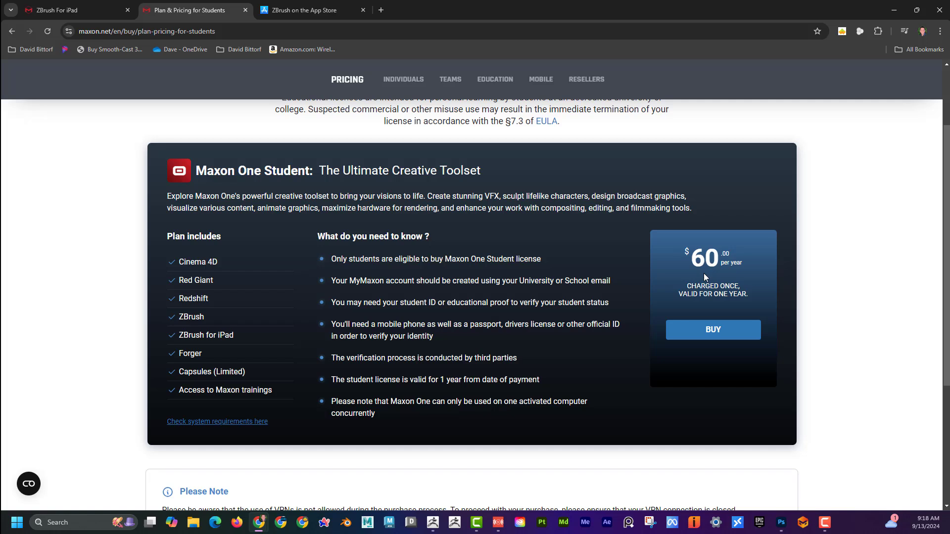
scroll(up, 3)
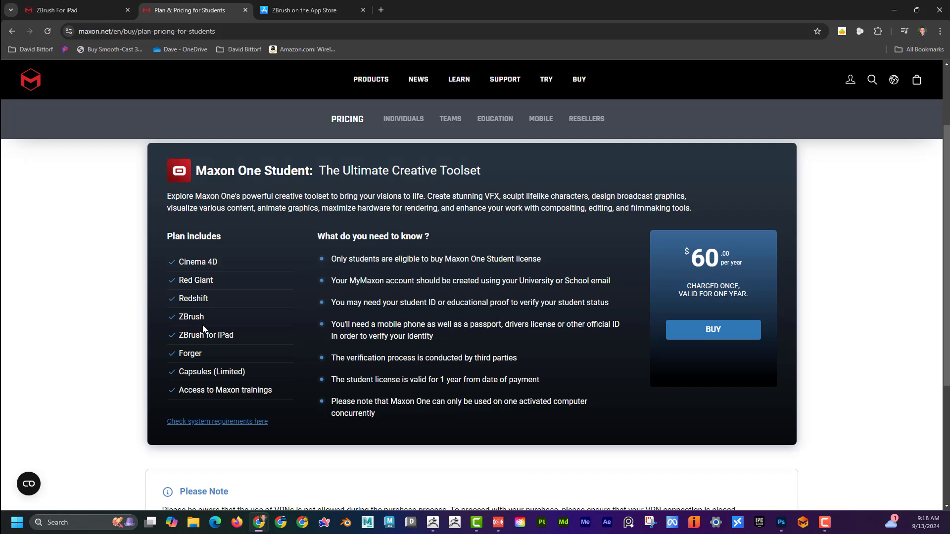
click(312, 9)
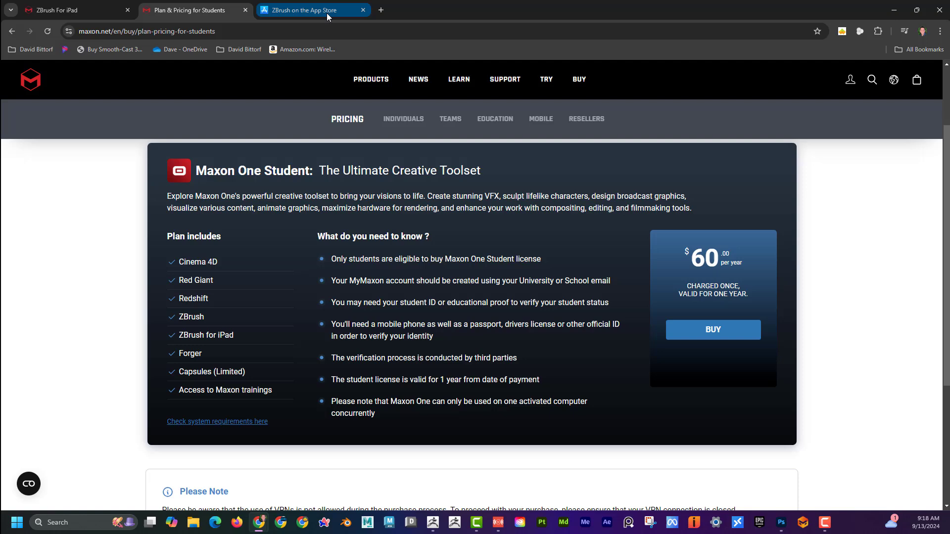
- Check the ZBrush App Store listing's In-App Purchases: $9.99 monthly and $89.99 annual
click(310, 10)
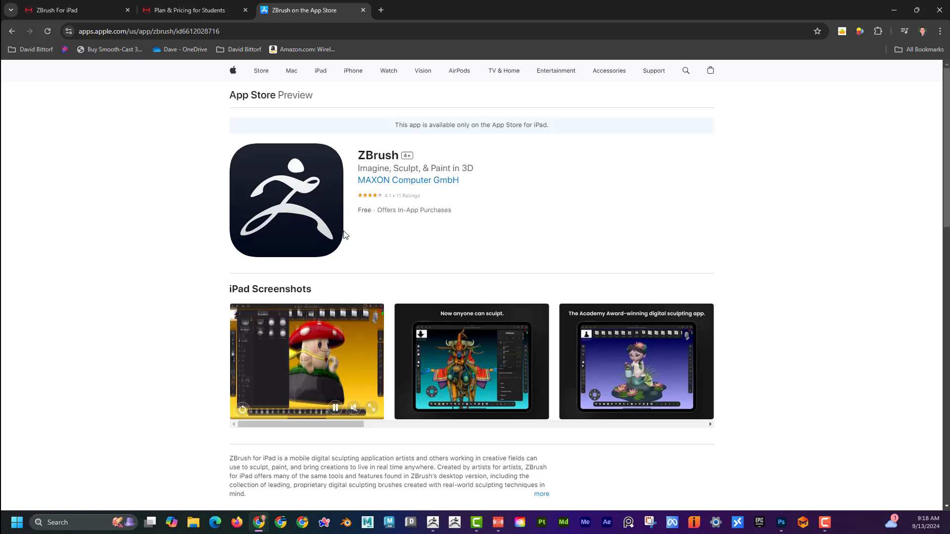
scroll(down, 3)
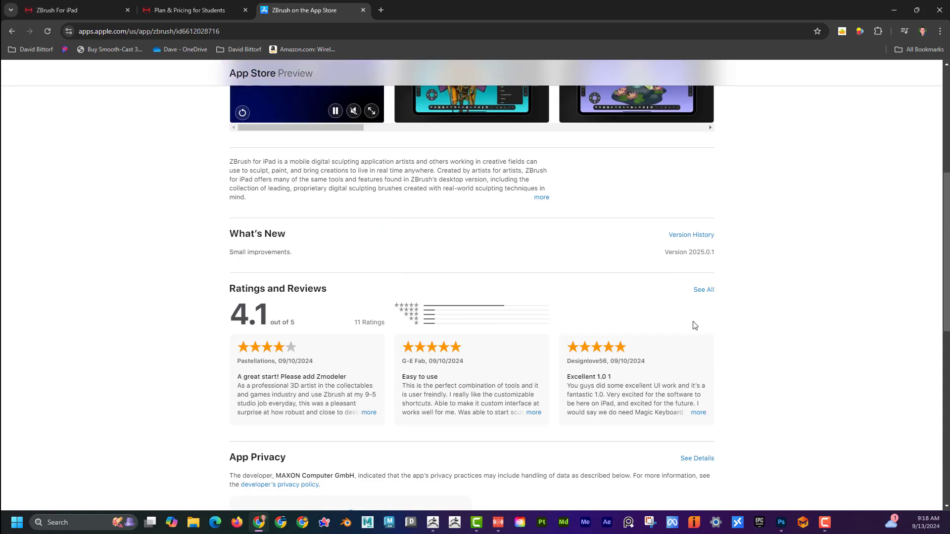
scroll(down, 3)
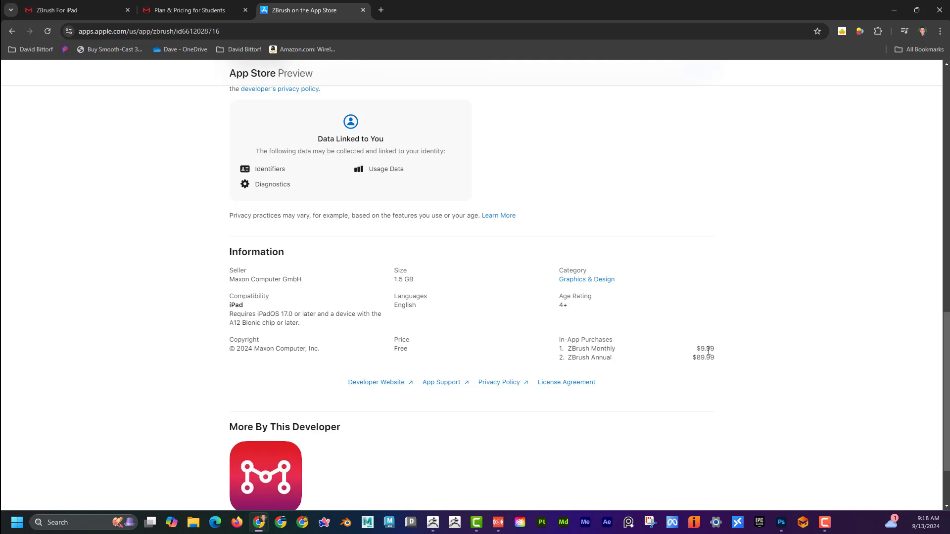
mouse_move(686, 367)
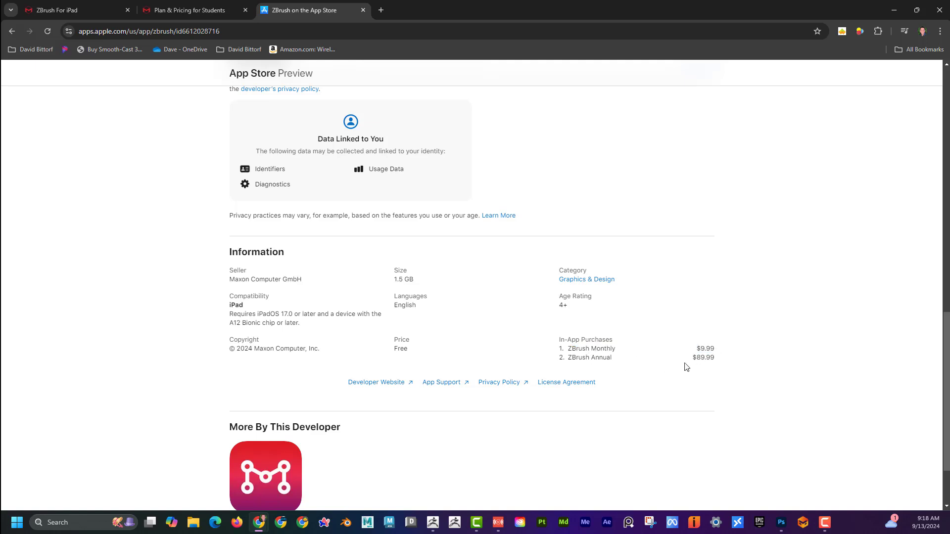
mouse_move(703, 369)
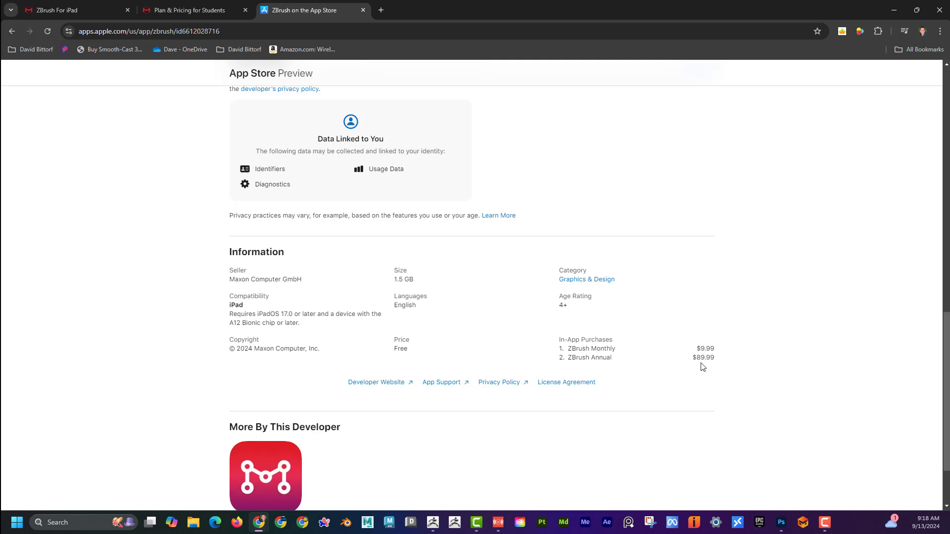
mouse_move(730, 365)
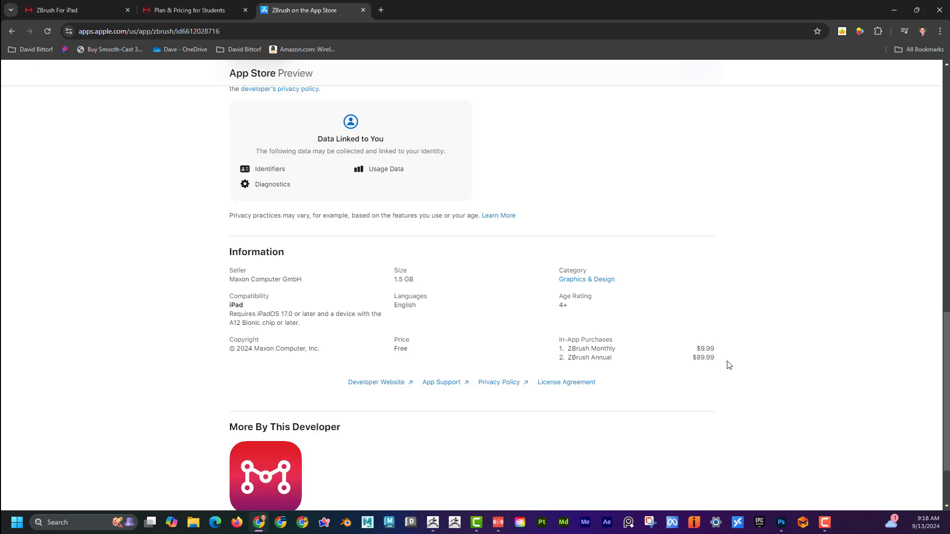
mouse_move(718, 361)
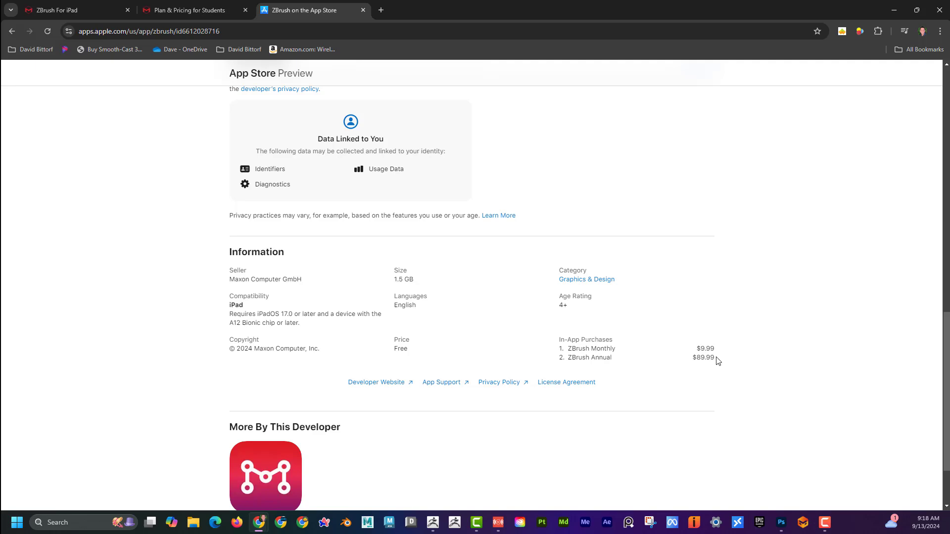
scroll(up, 3)
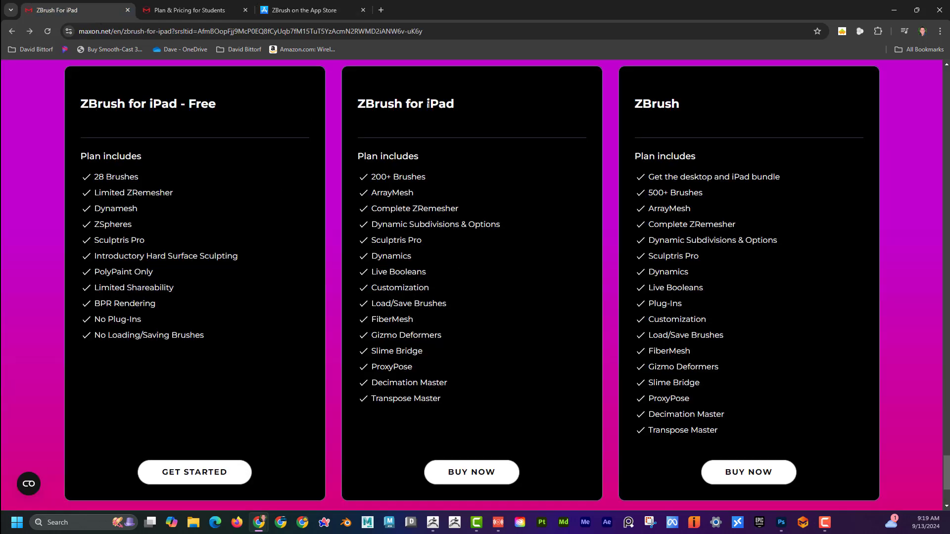
mouse_move(428, 190)
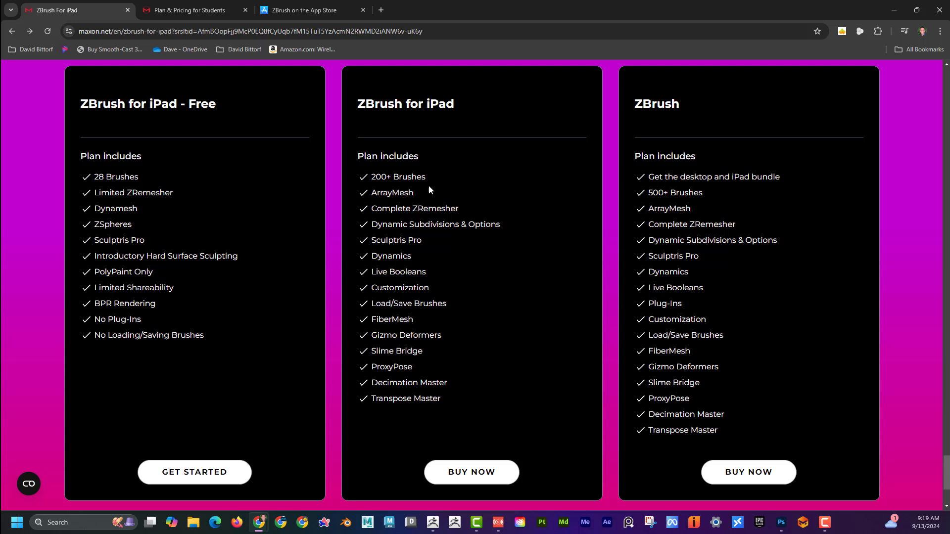
mouse_move(409, 134)
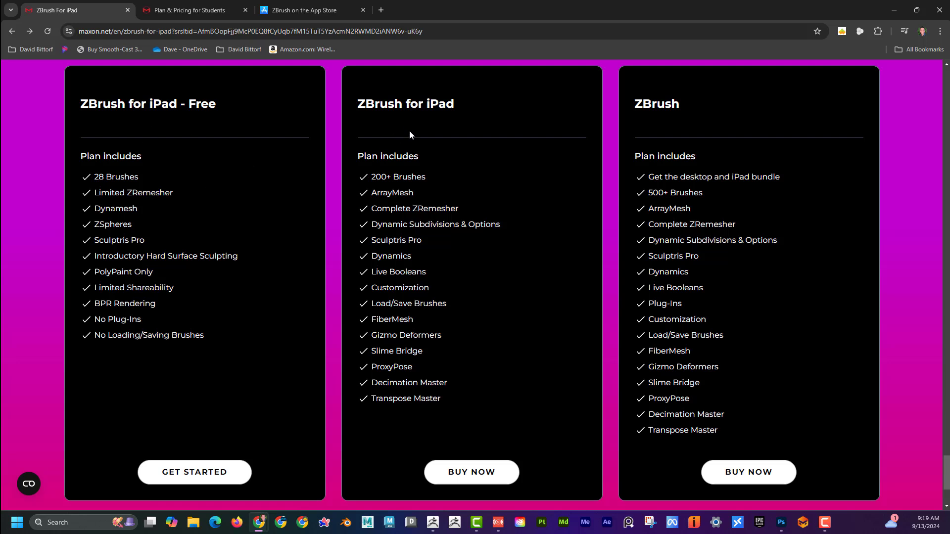
mouse_move(395, 135)
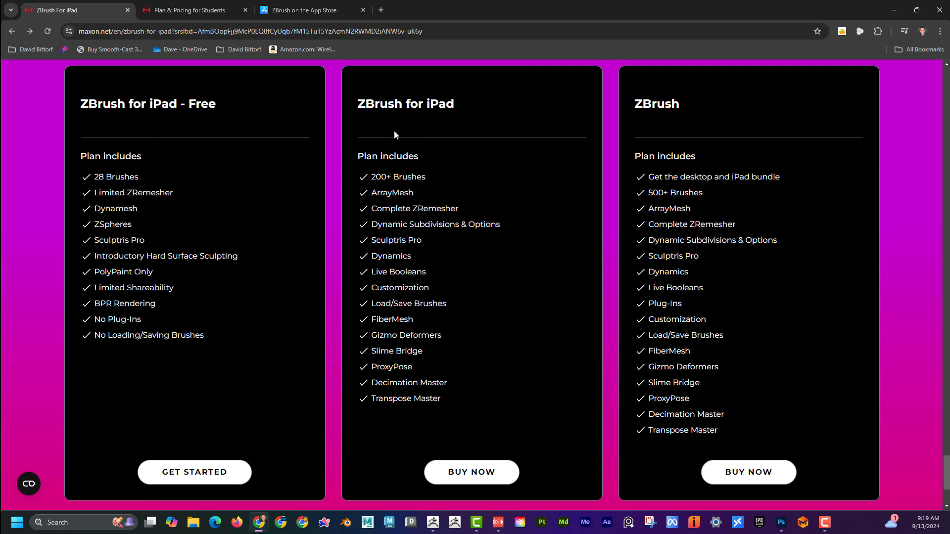
mouse_move(459, 165)
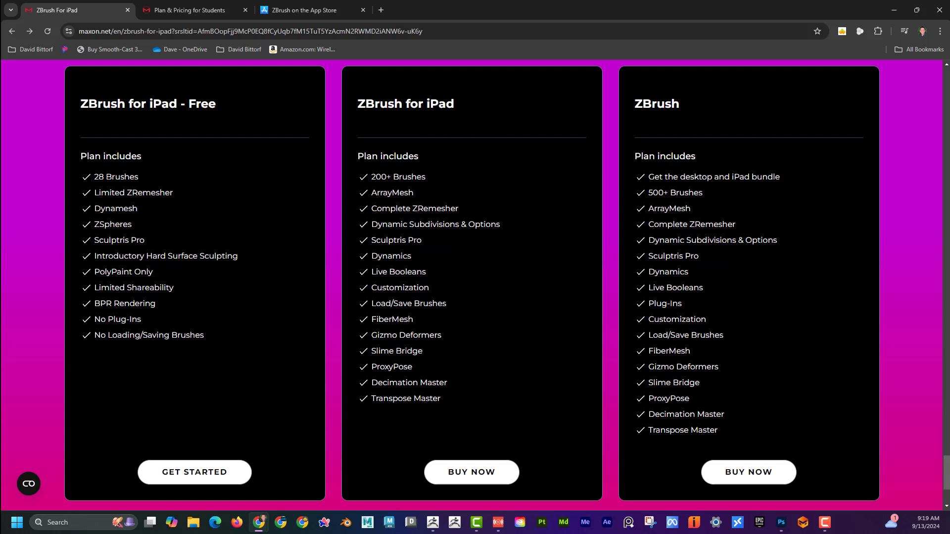
mouse_move(439, 155)
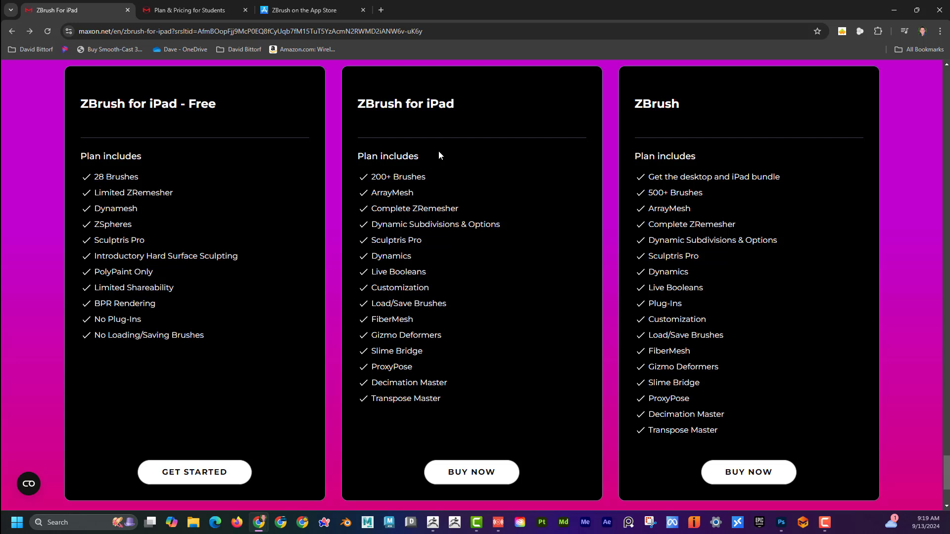
mouse_move(684, 125)
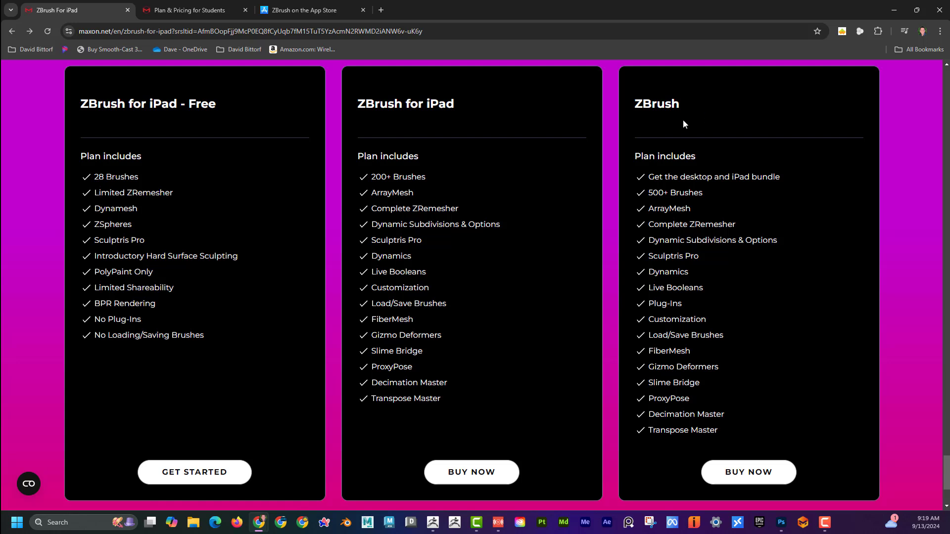
mouse_move(710, 158)
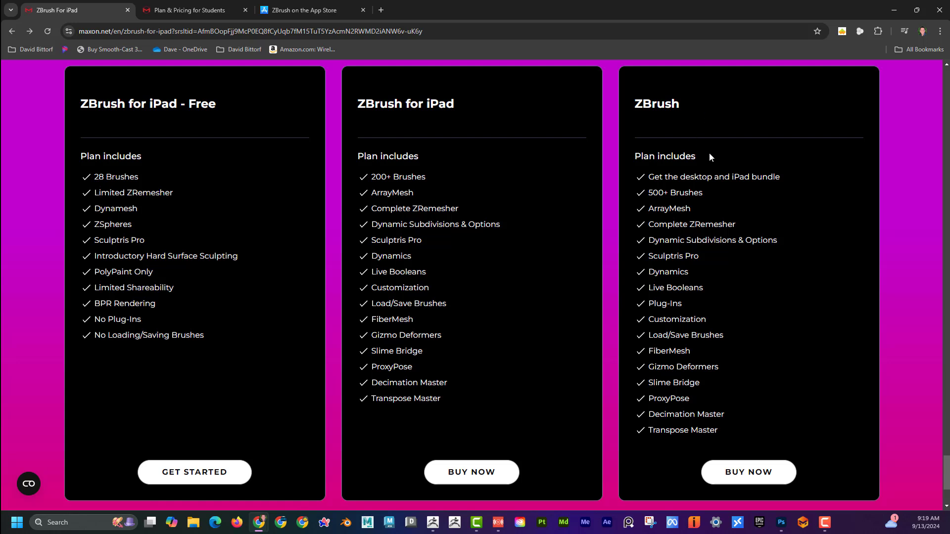
mouse_move(307, 127)
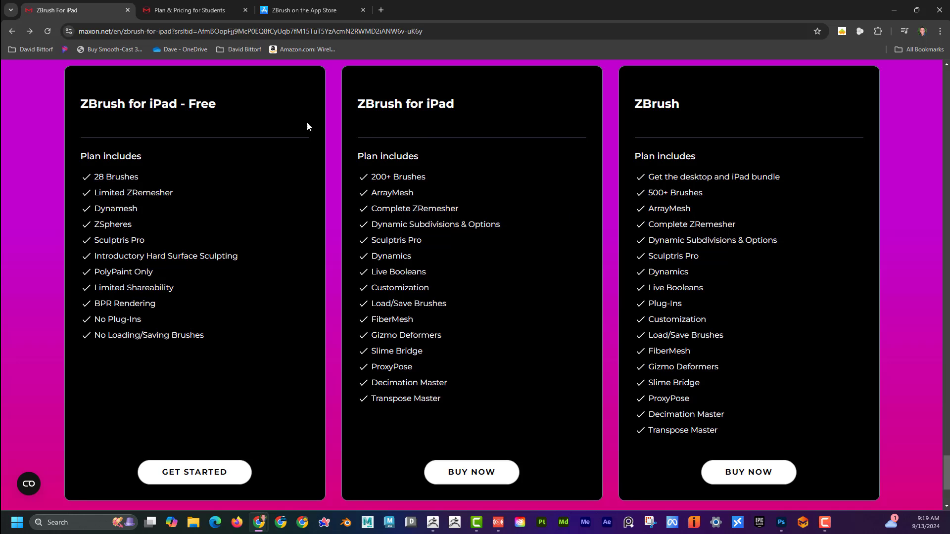
mouse_move(490, 261)
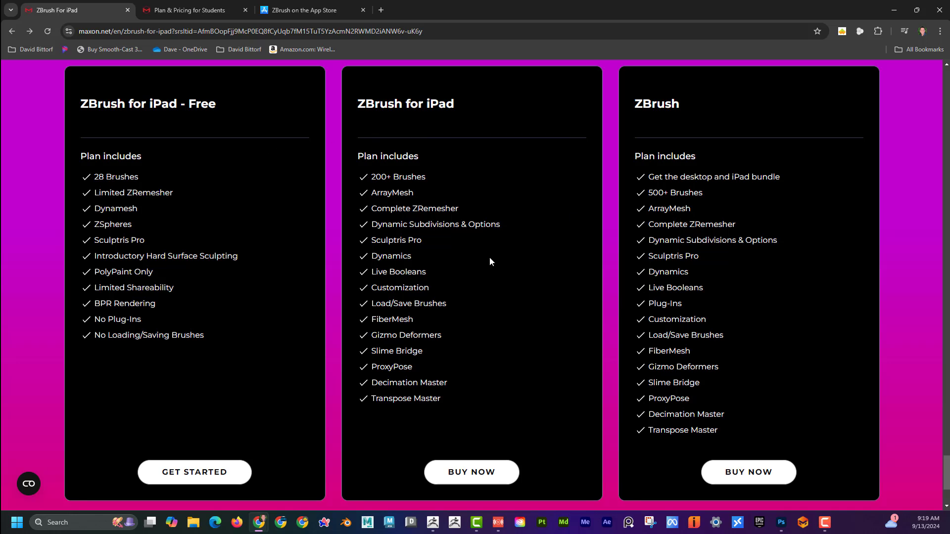
- Scroll the three ZBrush plan cards down to the 'See all the features comparison' button
scroll(down, 3)
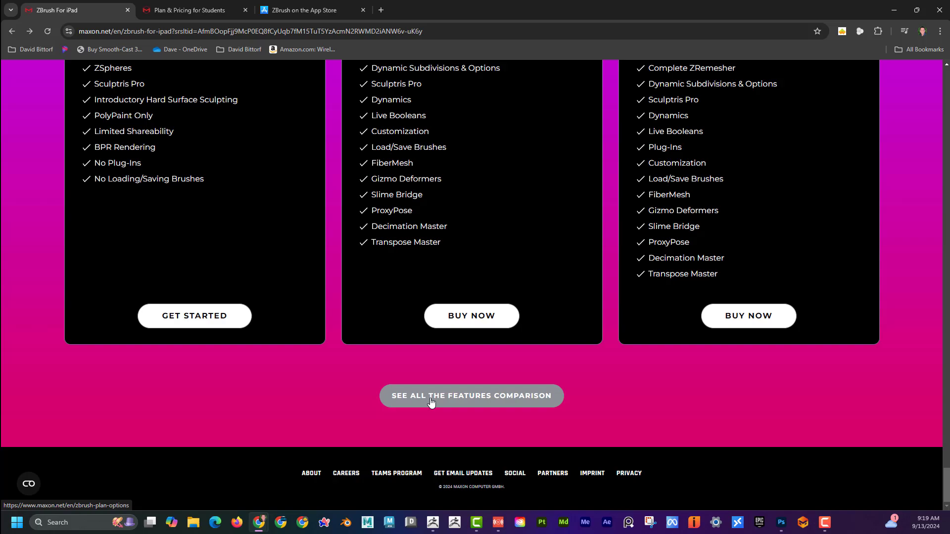
- In the full comparison's Sculpting table, point out the free plan's 20 Million polygons per mesh limit
click(471, 396)
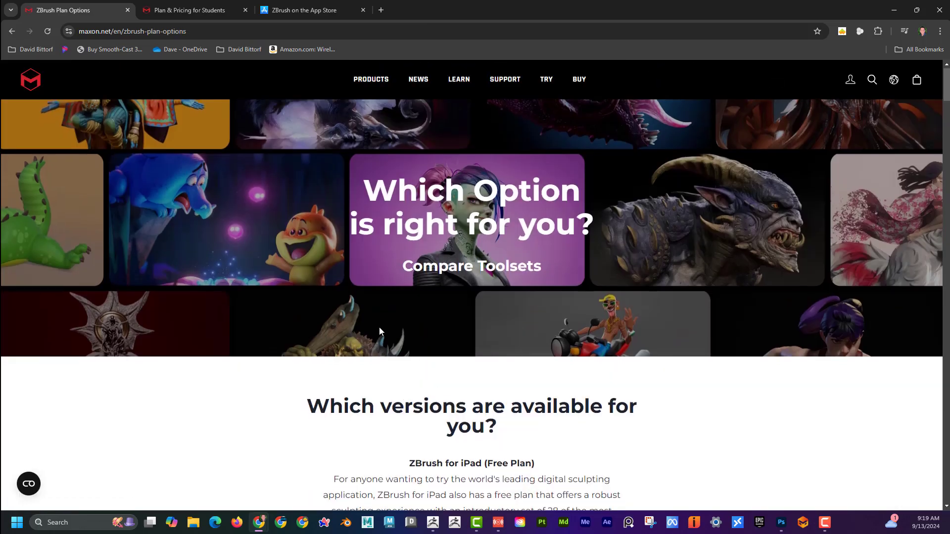
scroll(down, 3)
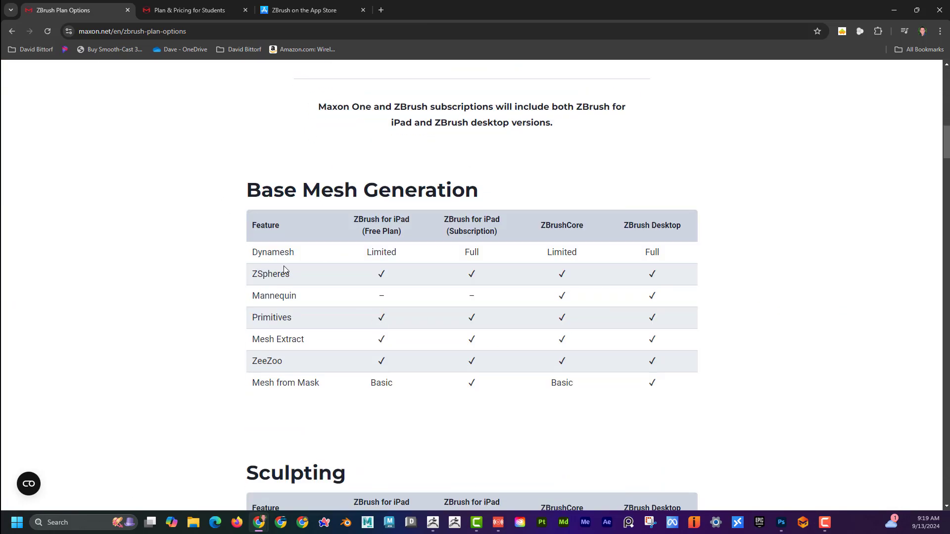
mouse_move(384, 232)
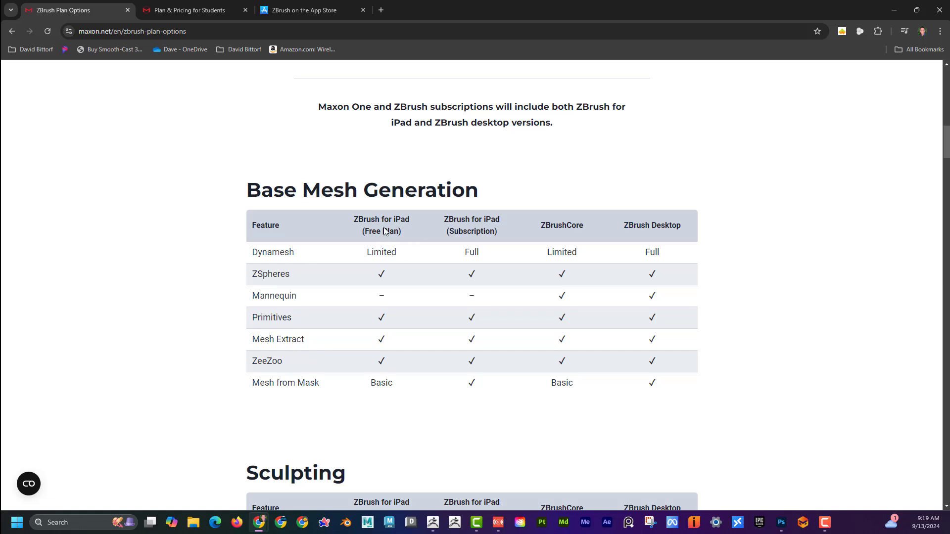
mouse_move(478, 235)
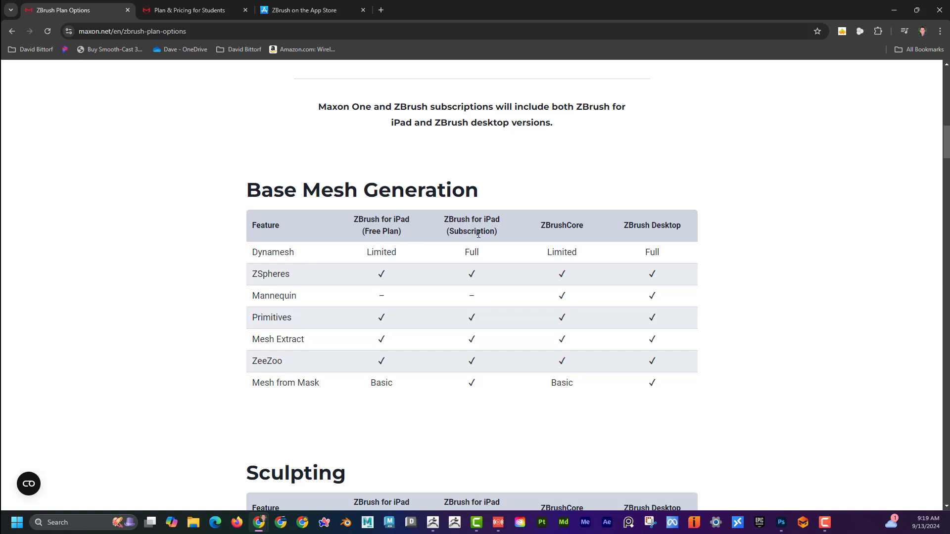
mouse_move(645, 279)
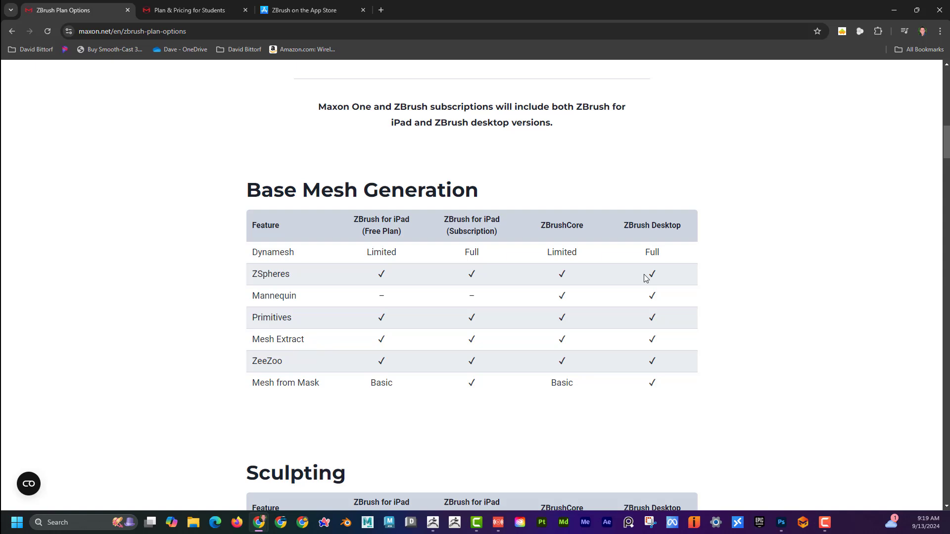
scroll(down, 3)
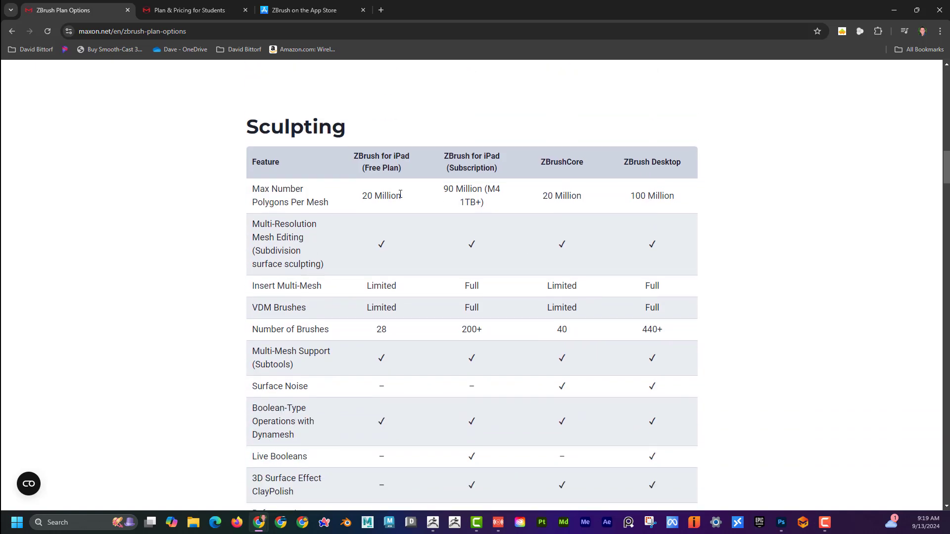
mouse_move(446, 210)
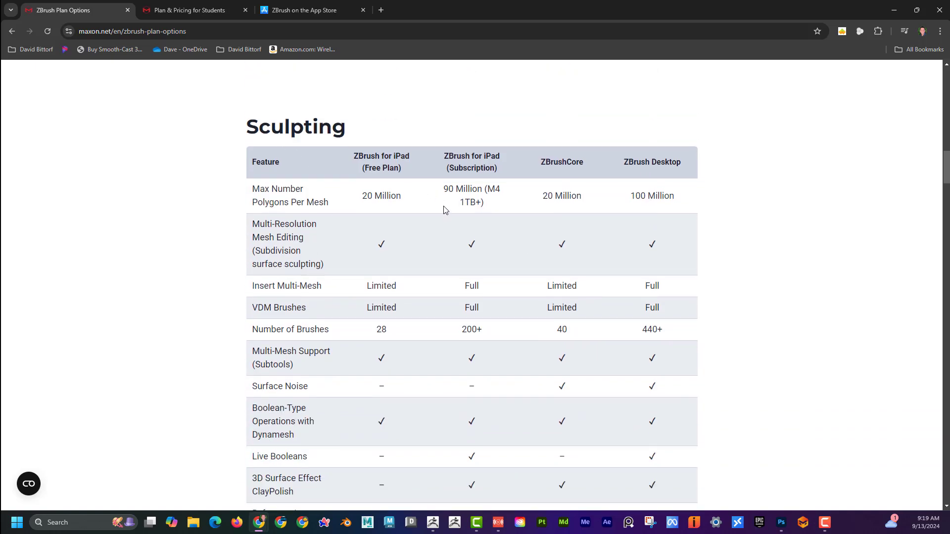
mouse_move(444, 189)
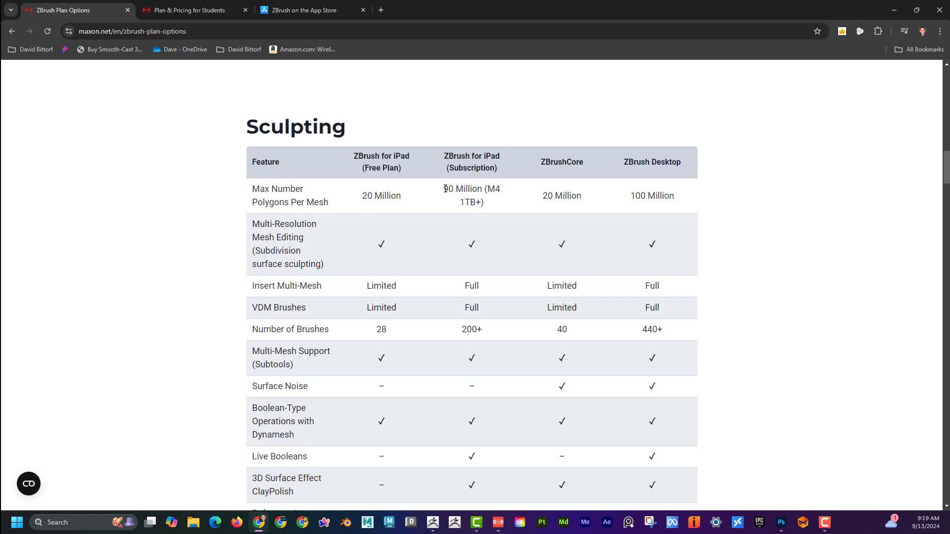
mouse_move(474, 196)
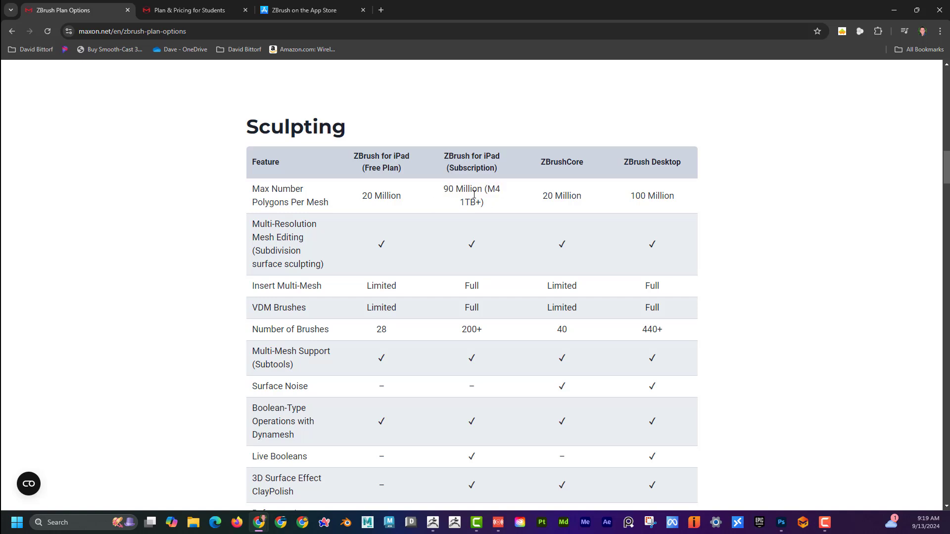
double_click(381, 196)
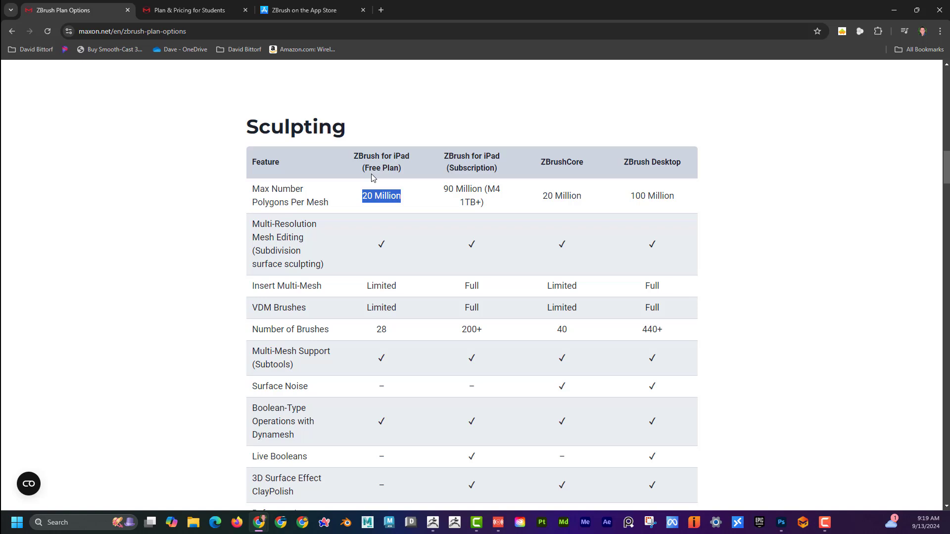
click(381, 196)
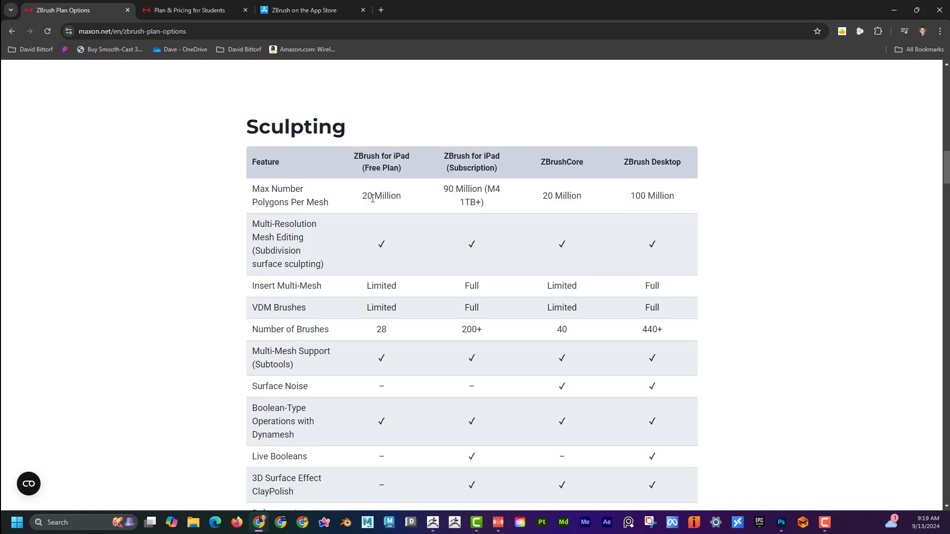
mouse_move(491, 189)
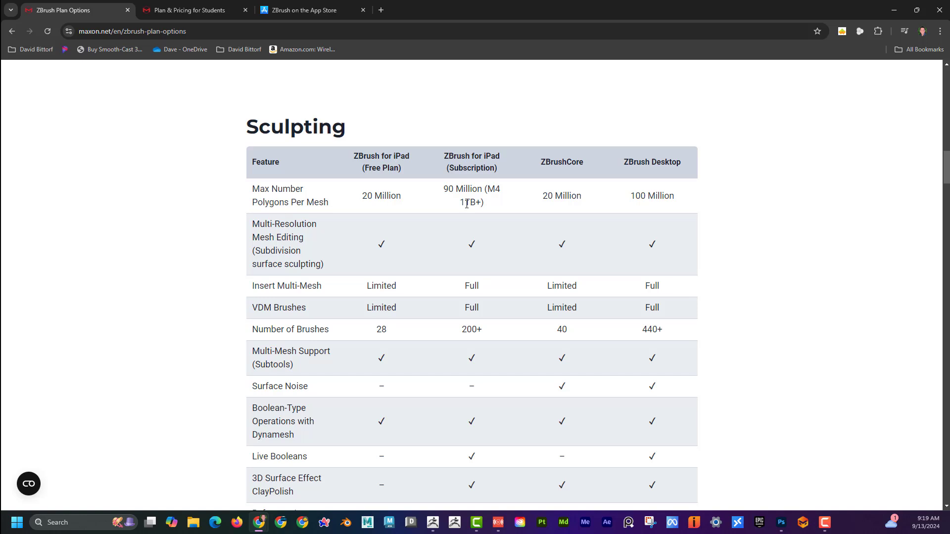
mouse_move(489, 209)
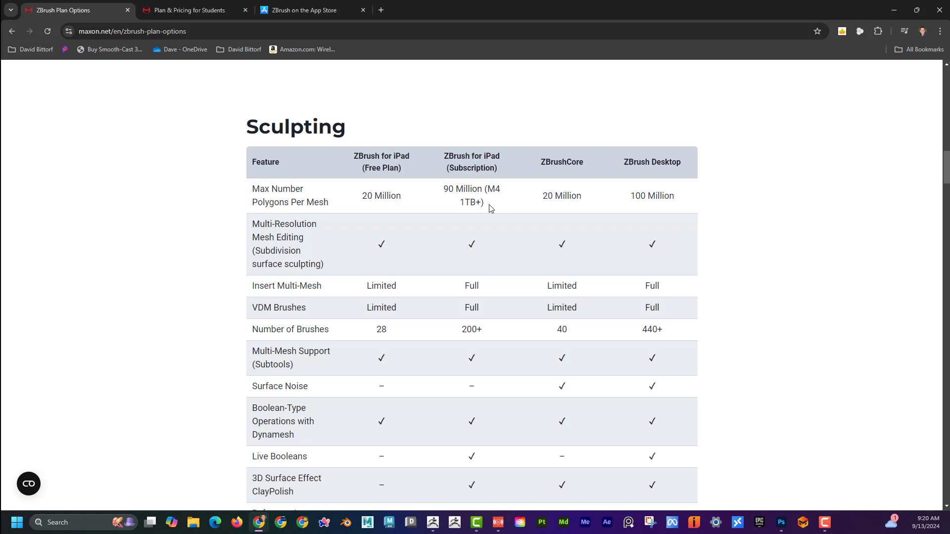
mouse_move(445, 202)
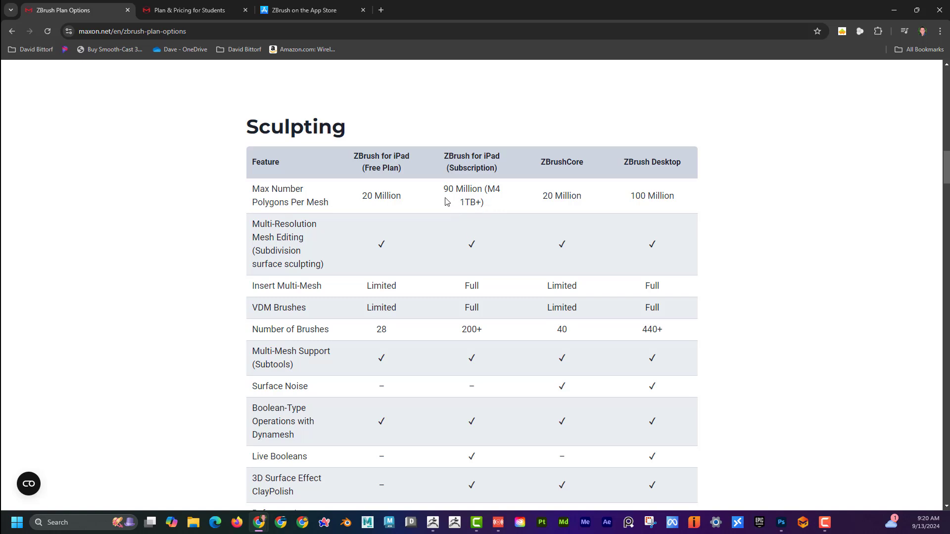
mouse_move(449, 212)
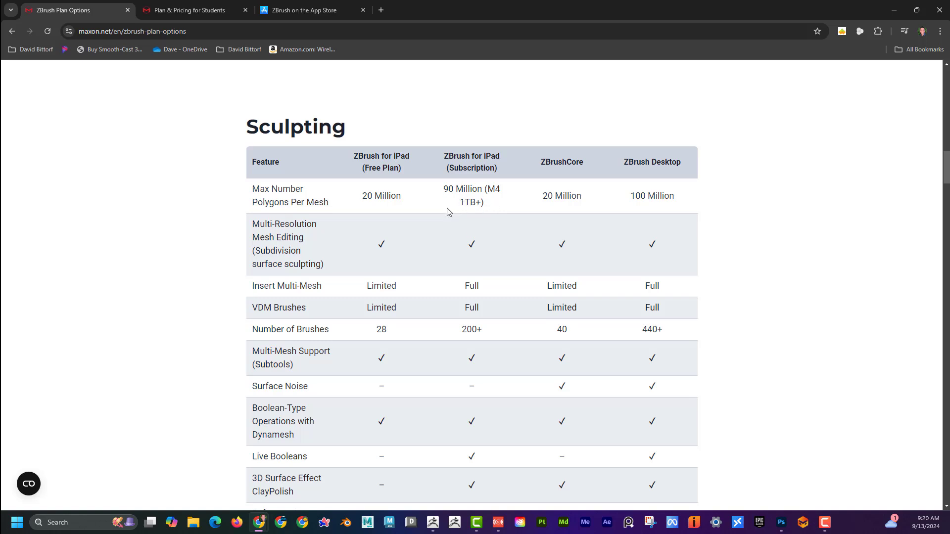
mouse_move(439, 207)
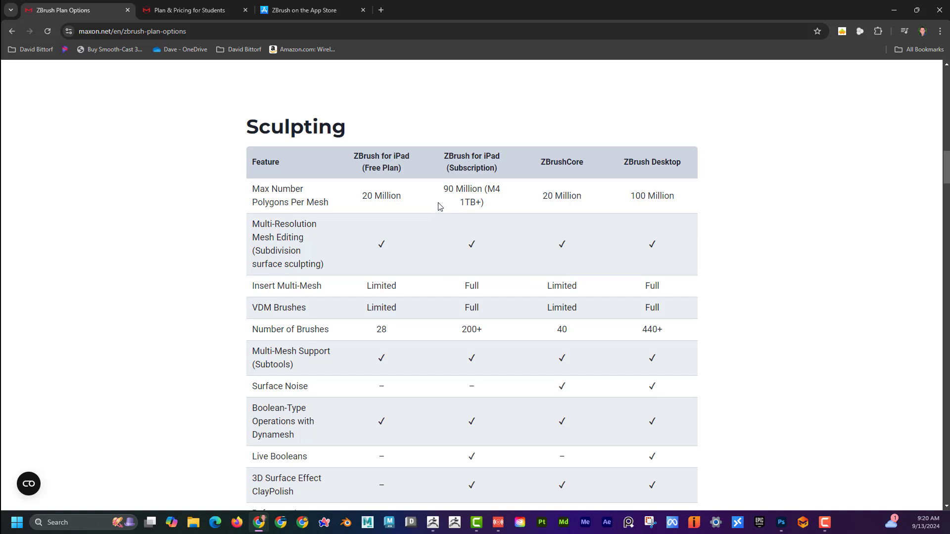
mouse_move(453, 230)
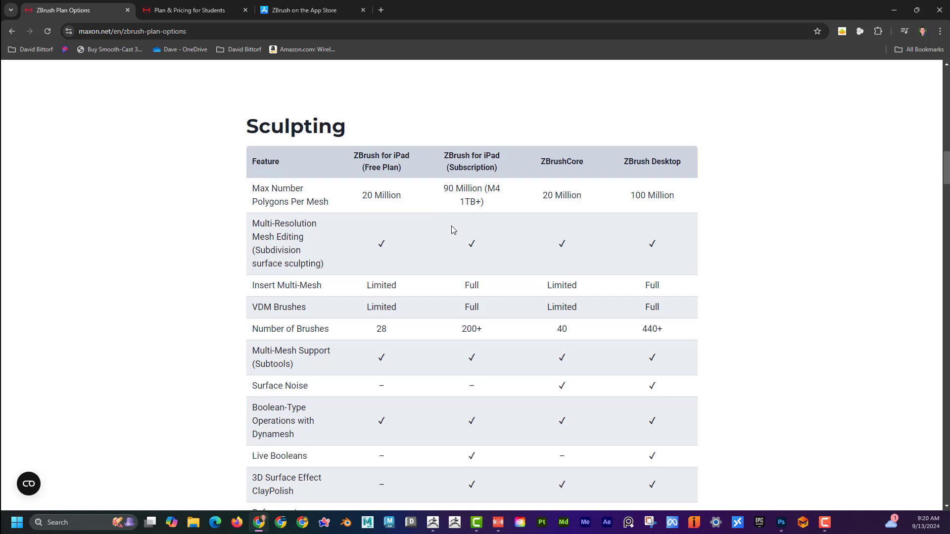
- Scroll past the Sculpting, Illustration, Texturing and Rendering tables to the Import/Export table
scroll(down, 3)
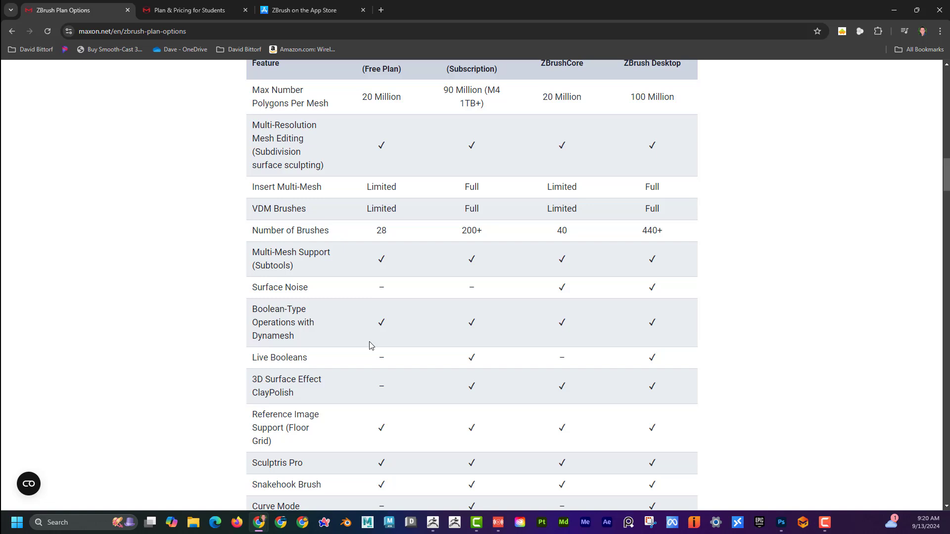
mouse_move(417, 271)
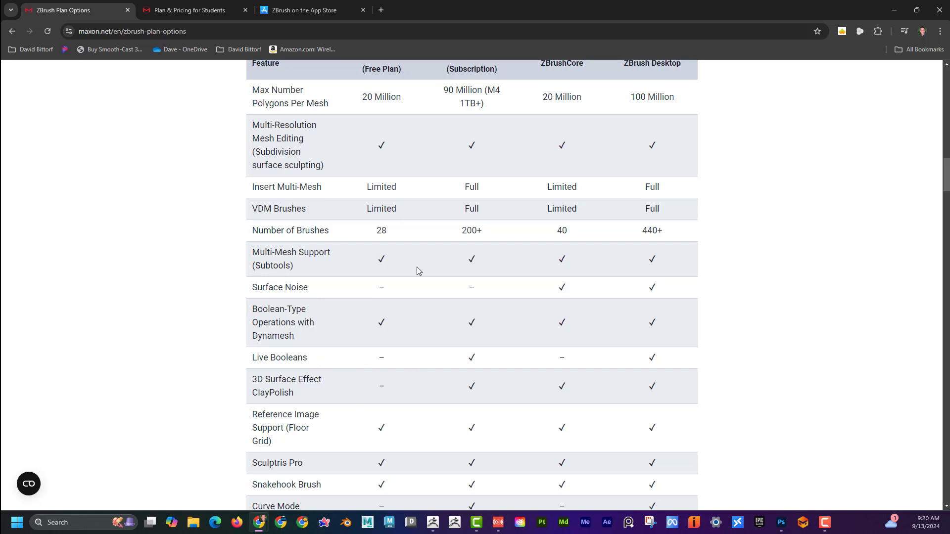
scroll(up, 3)
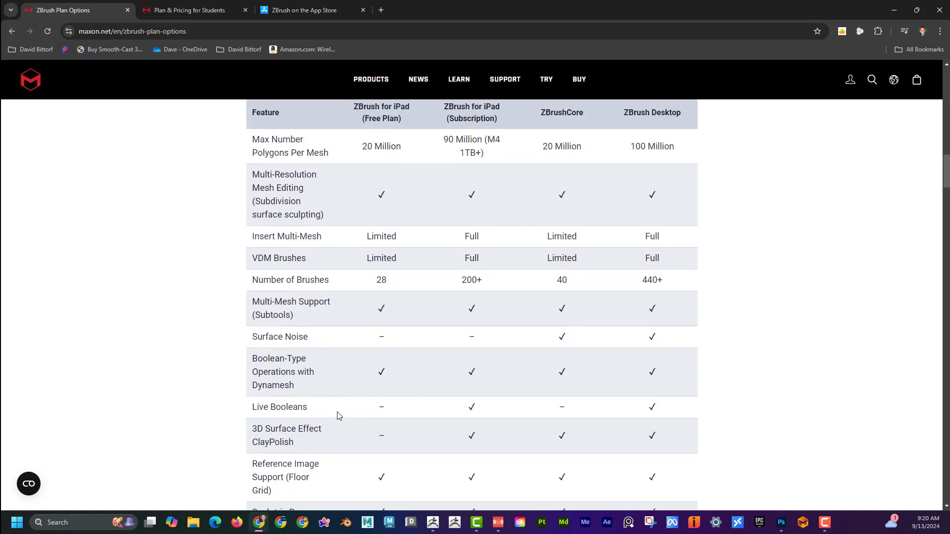
scroll(down, 3)
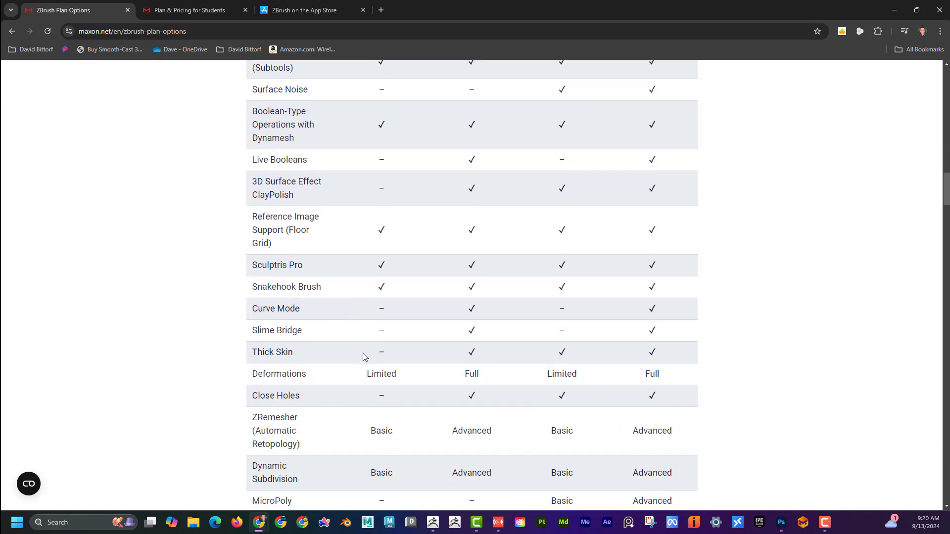
scroll(down, 3)
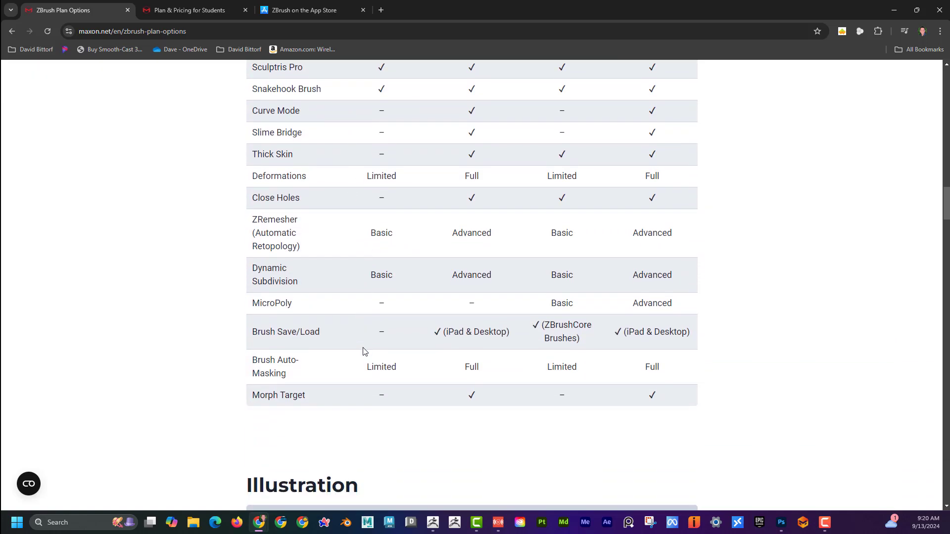
scroll(down, 3)
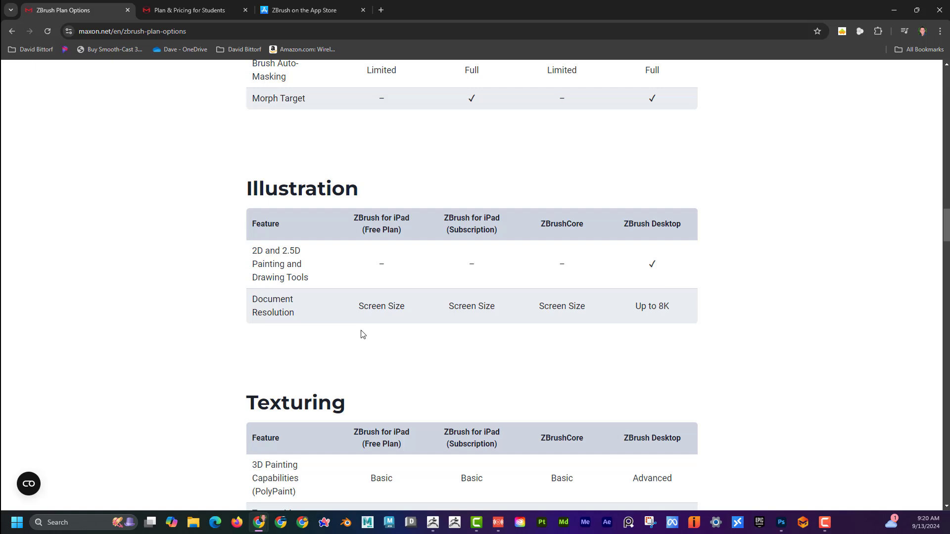
scroll(down, 3)
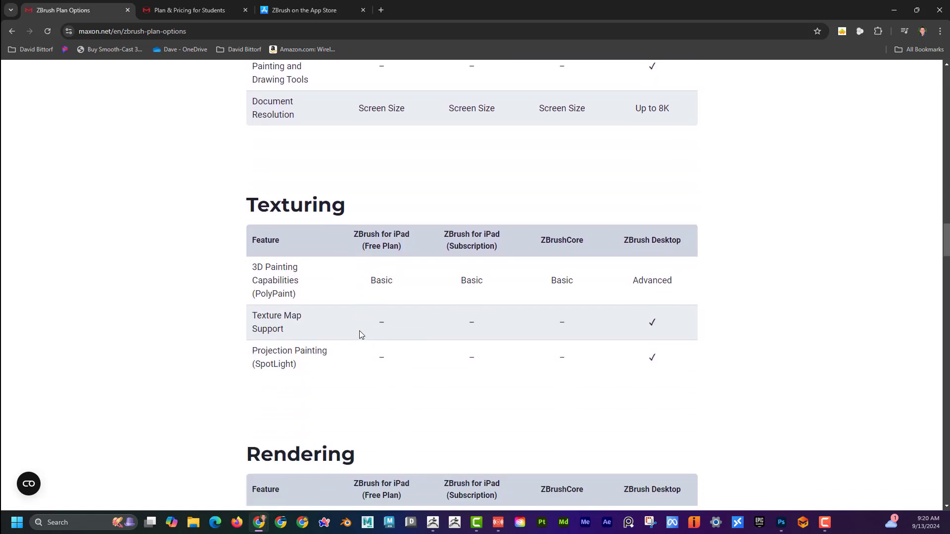
scroll(down, 3)
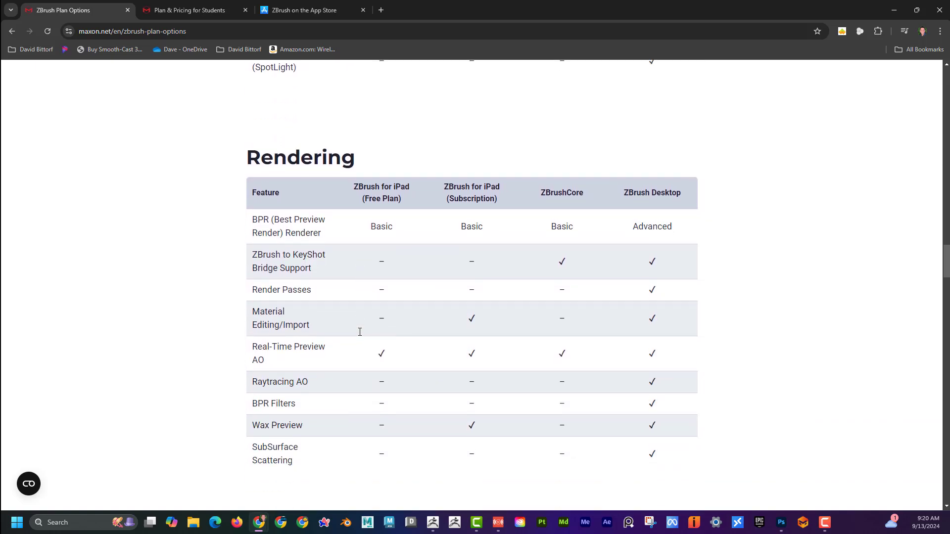
scroll(down, 3)
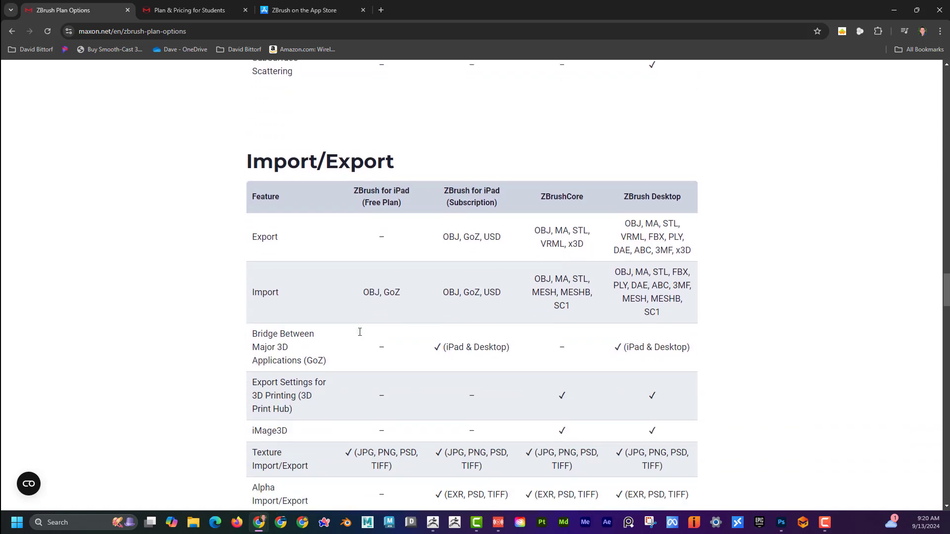
scroll(down, 3)
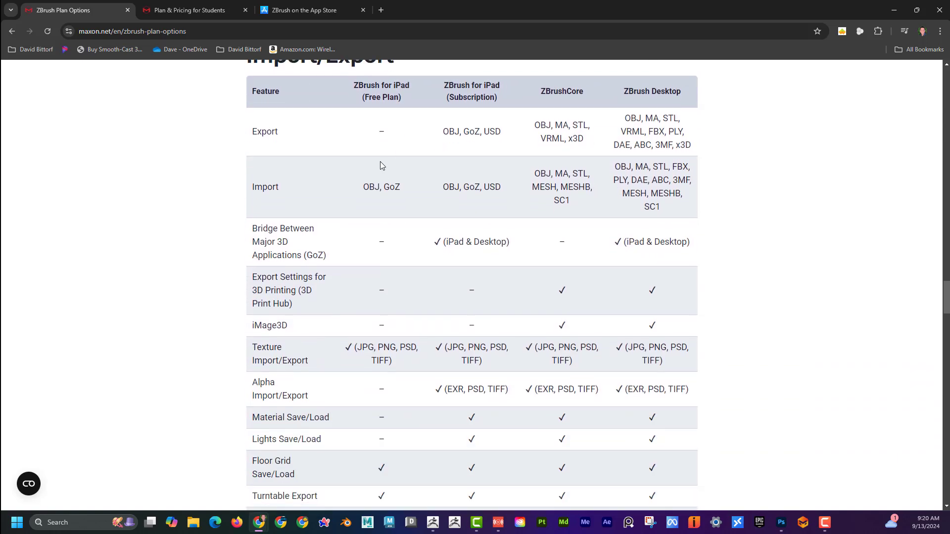
scroll(up, 3)
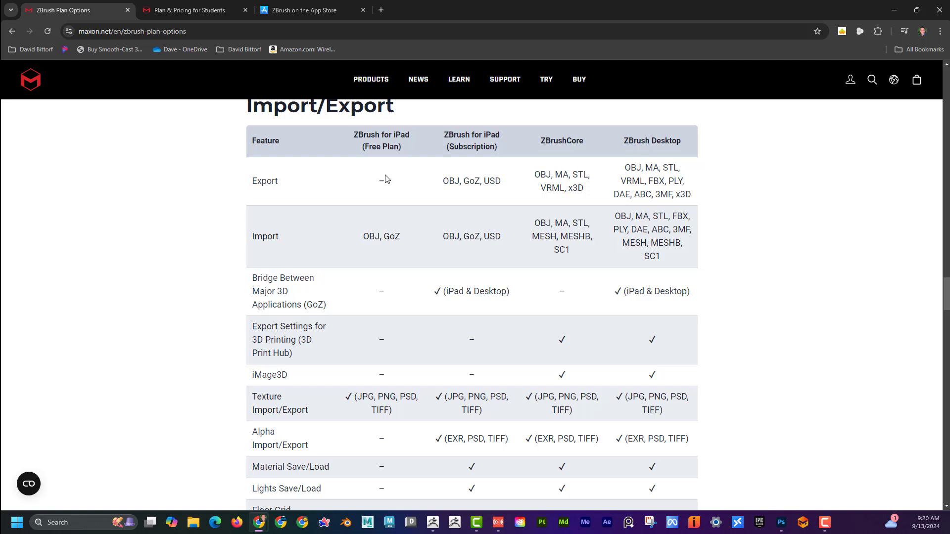
mouse_move(401, 185)
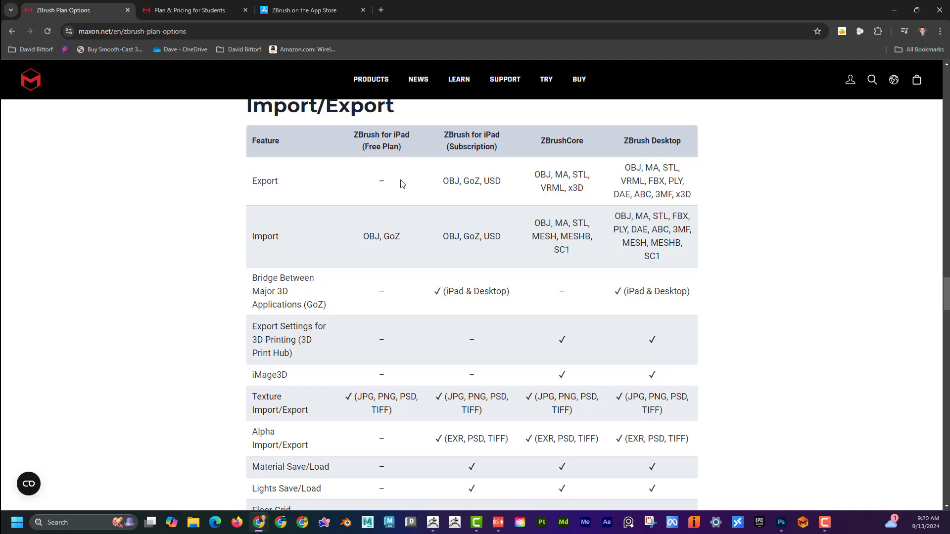
mouse_move(447, 186)
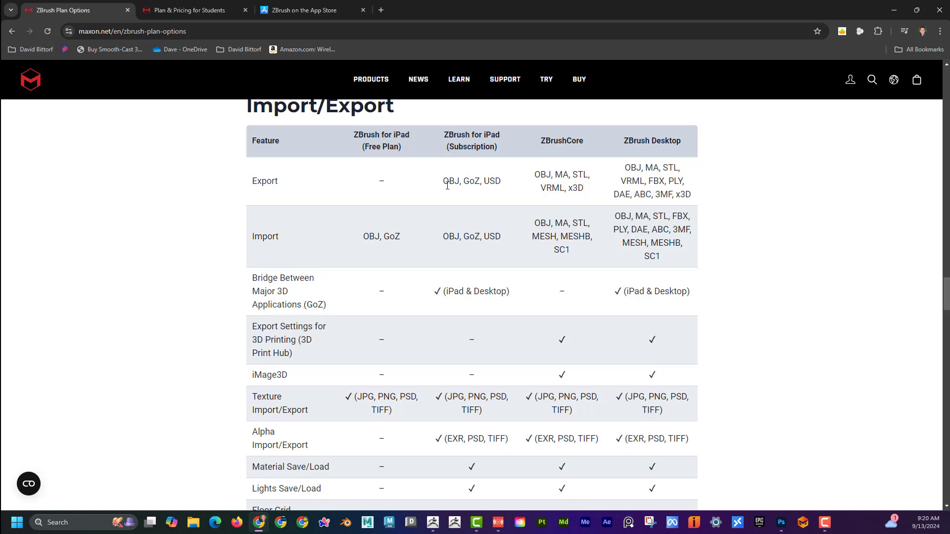
mouse_move(535, 255)
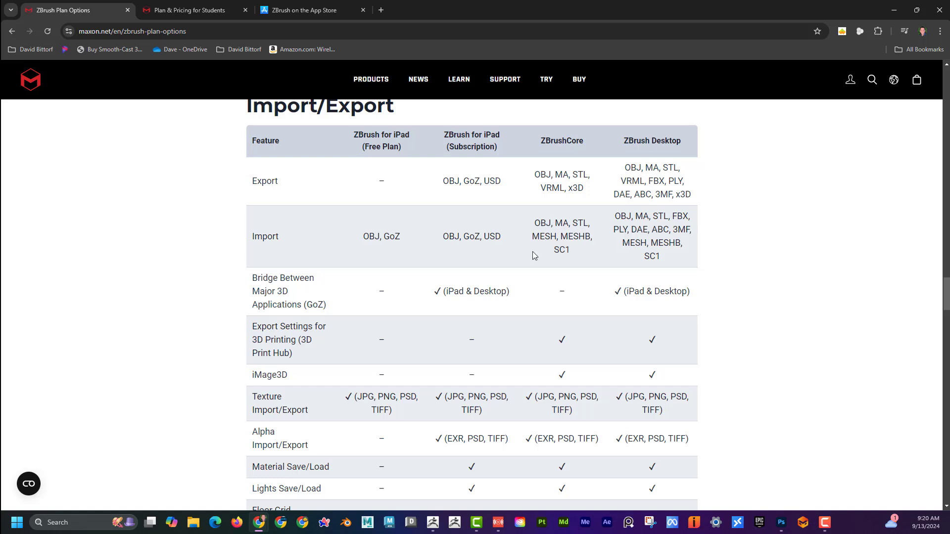
mouse_move(376, 188)
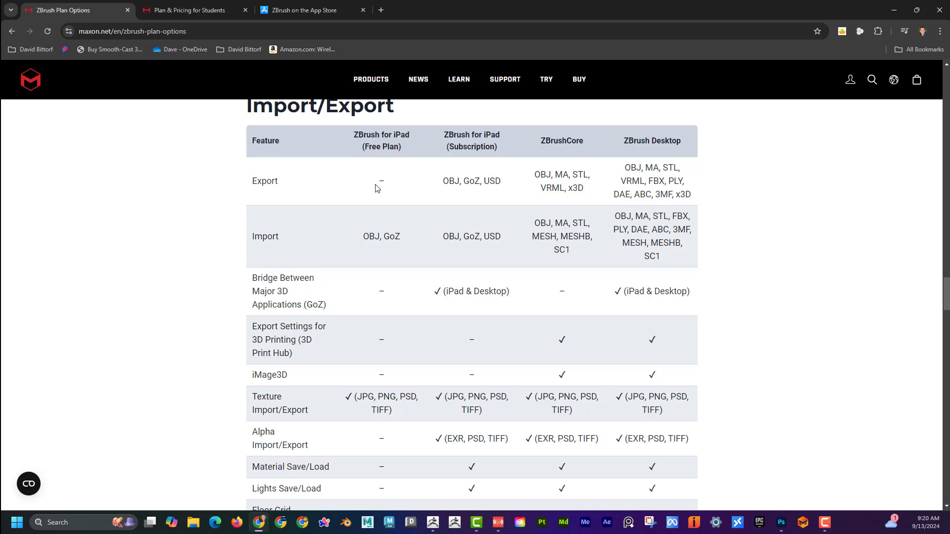
mouse_move(425, 234)
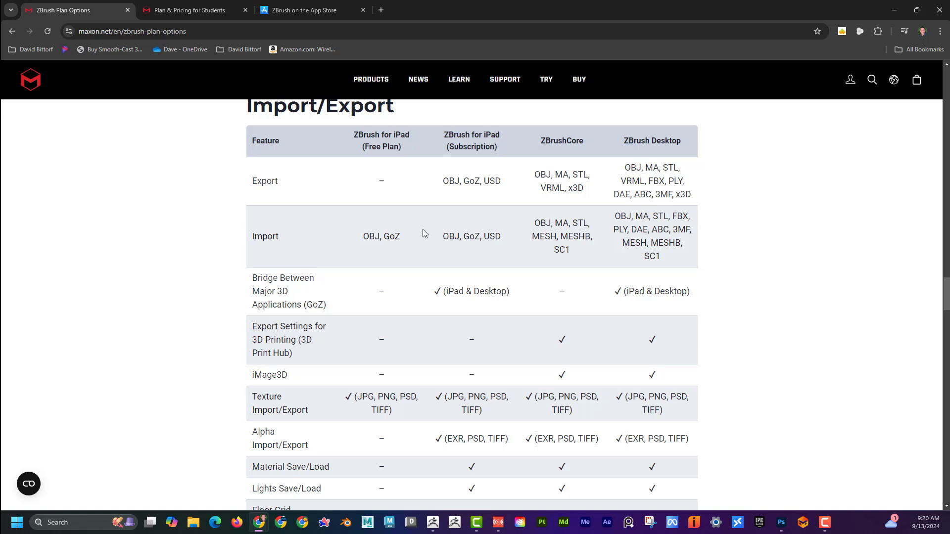
- Scroll through the General and Advanced Features tables and back toward Base Mesh Generation
scroll(up, 3)
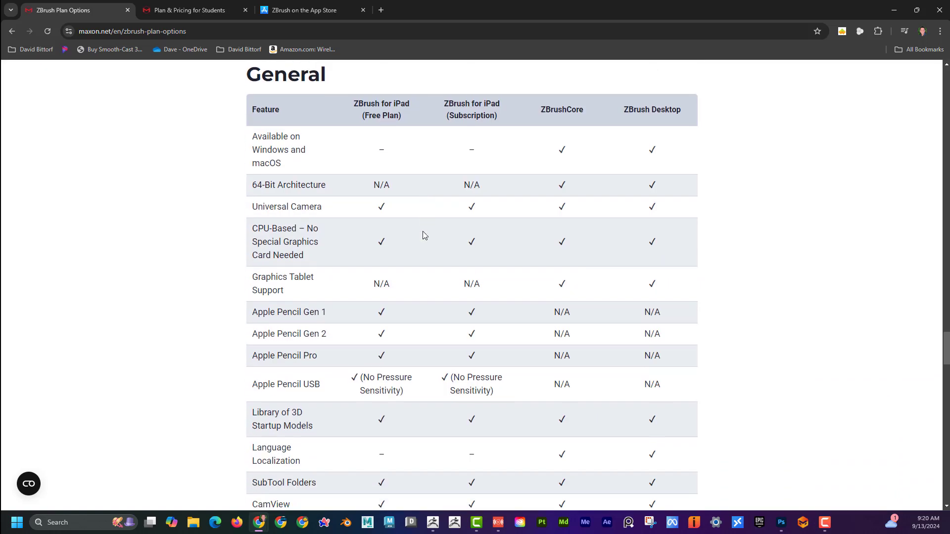
scroll(down, 3)
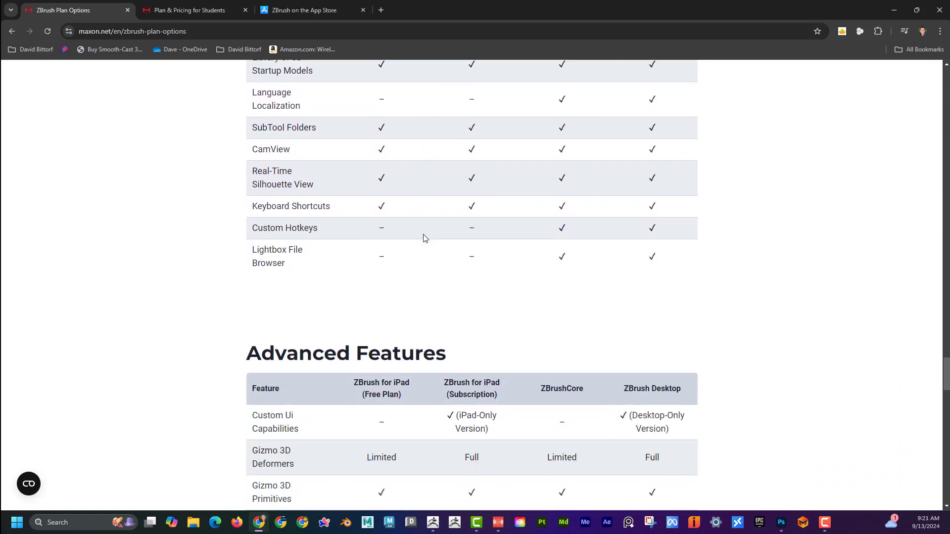
scroll(down, 3)
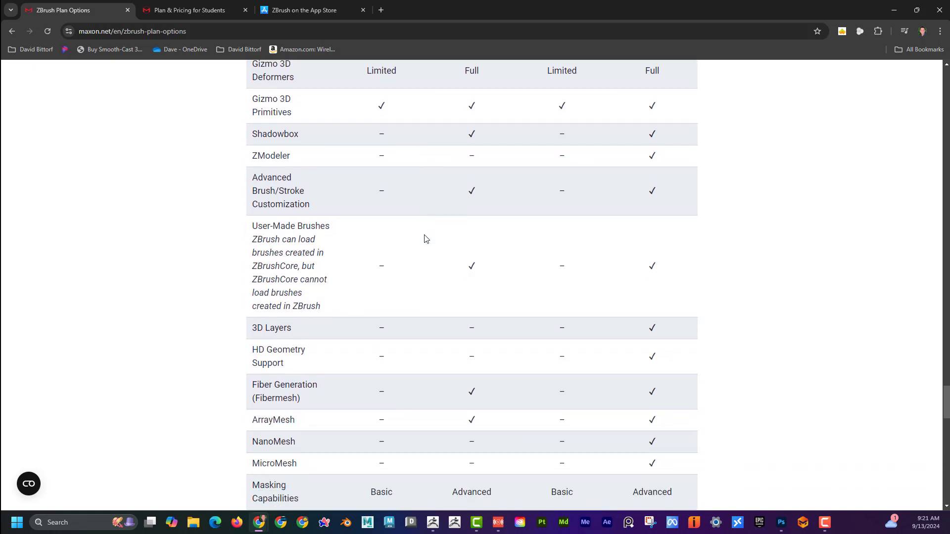
scroll(down, 3)
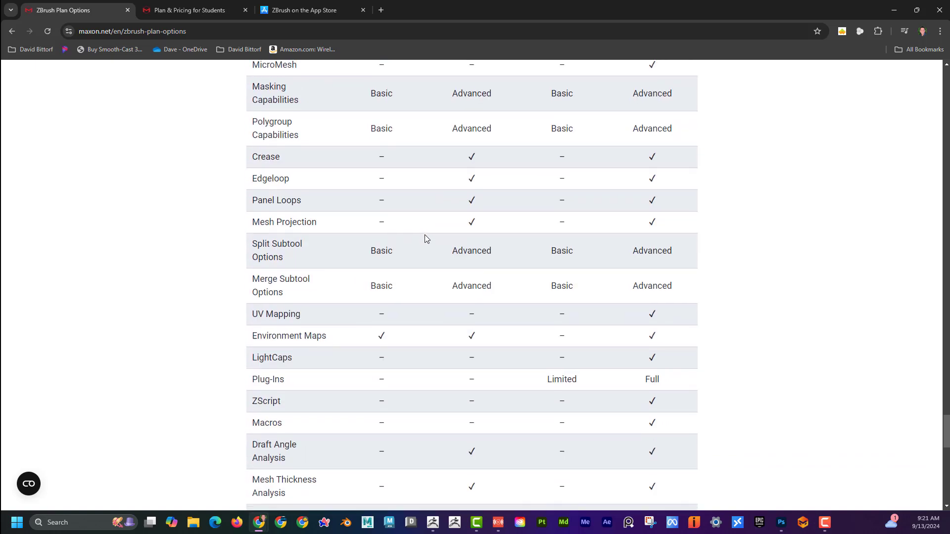
scroll(down, 3)
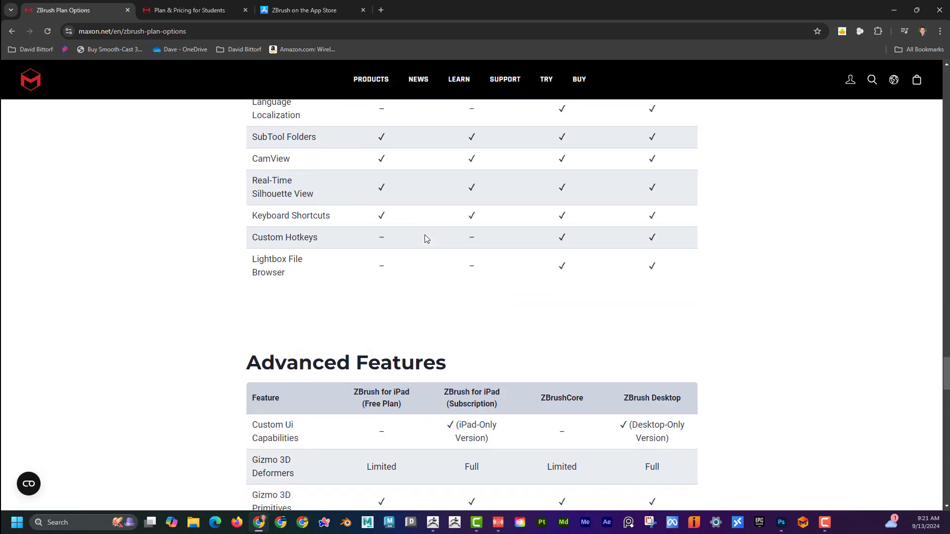
scroll(down, 3)
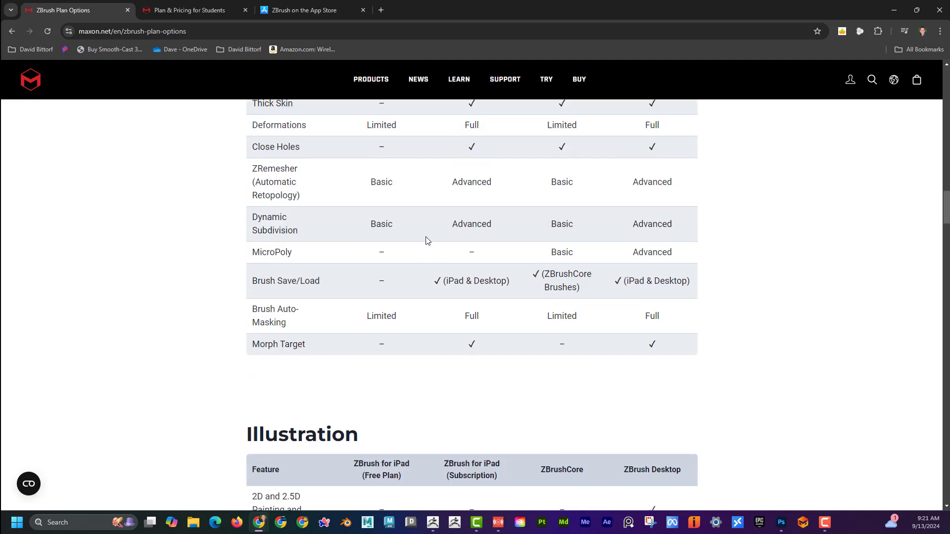
scroll(up, 3)
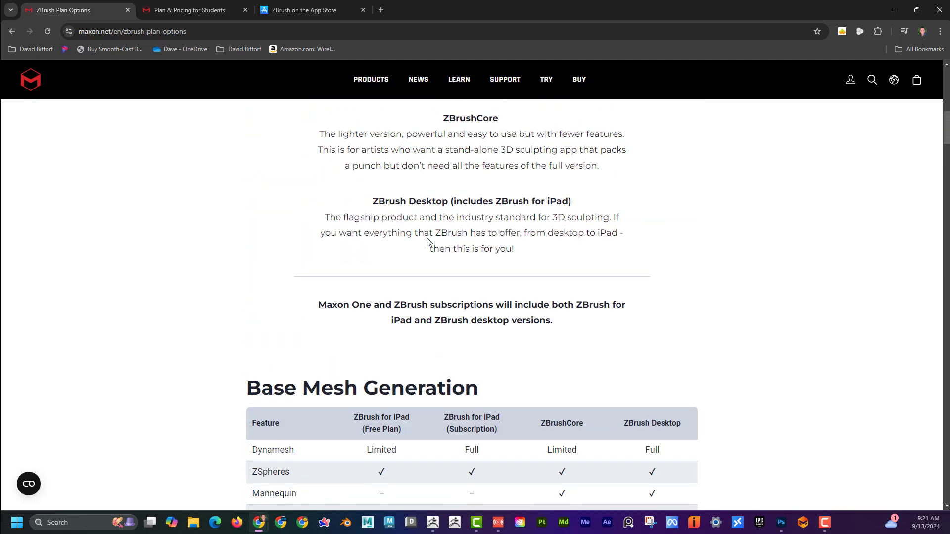
scroll(down, 3)
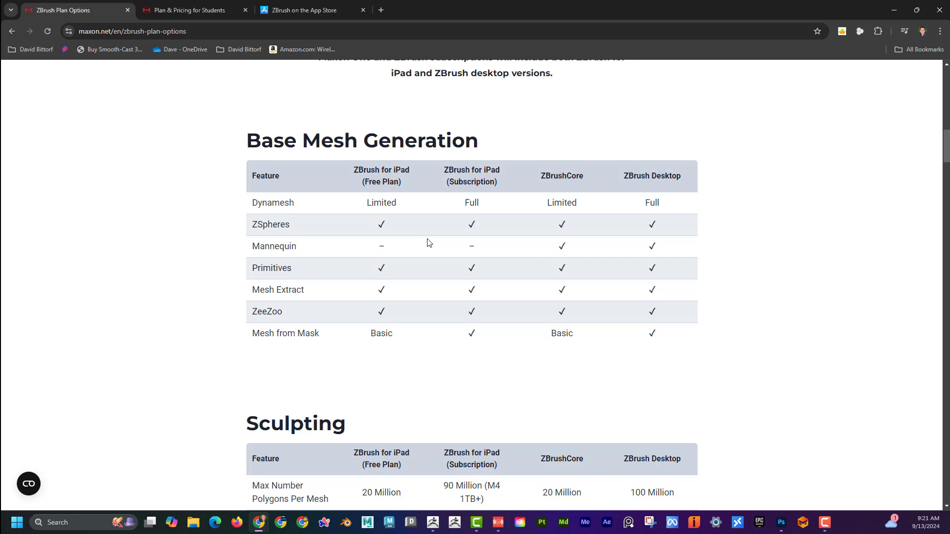
scroll(down, 3)
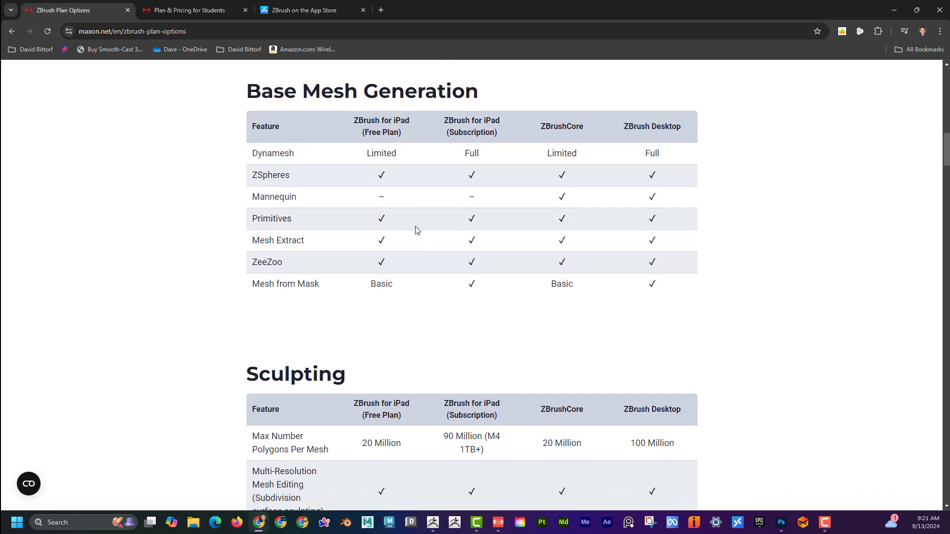